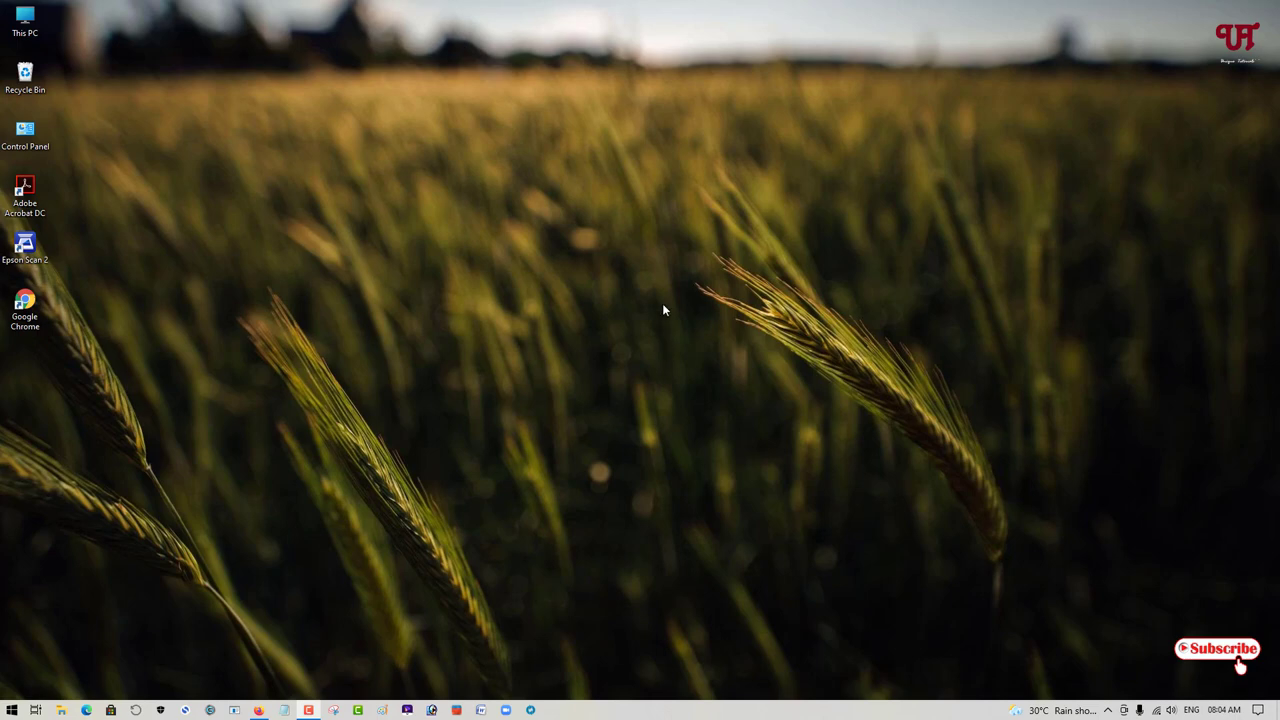
mouse_move(412, 378)
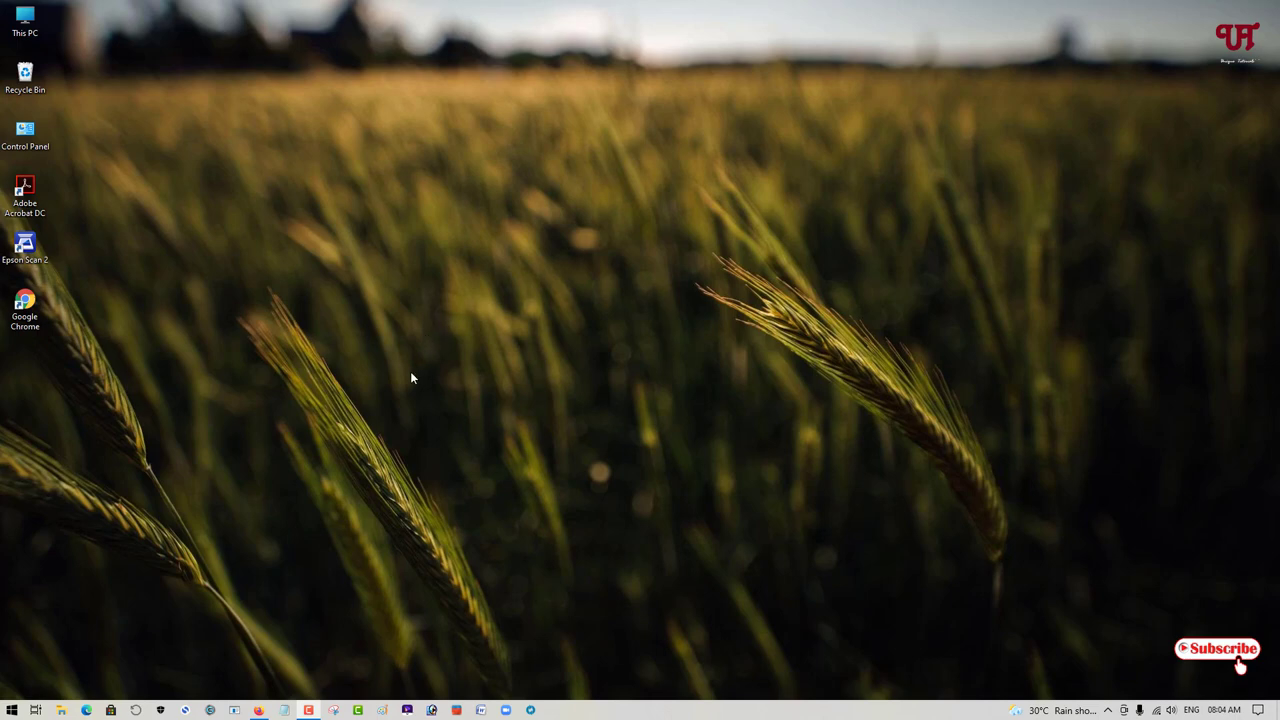
mouse_move(568, 482)
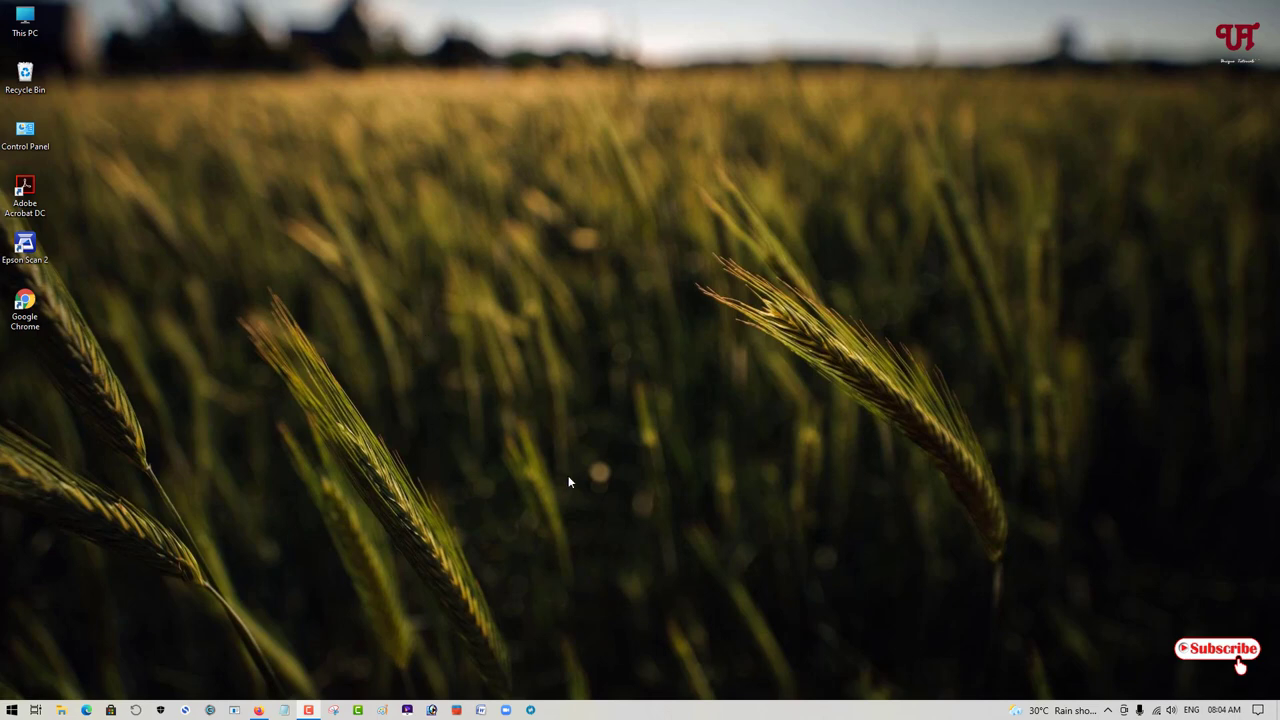
mouse_move(592, 460)
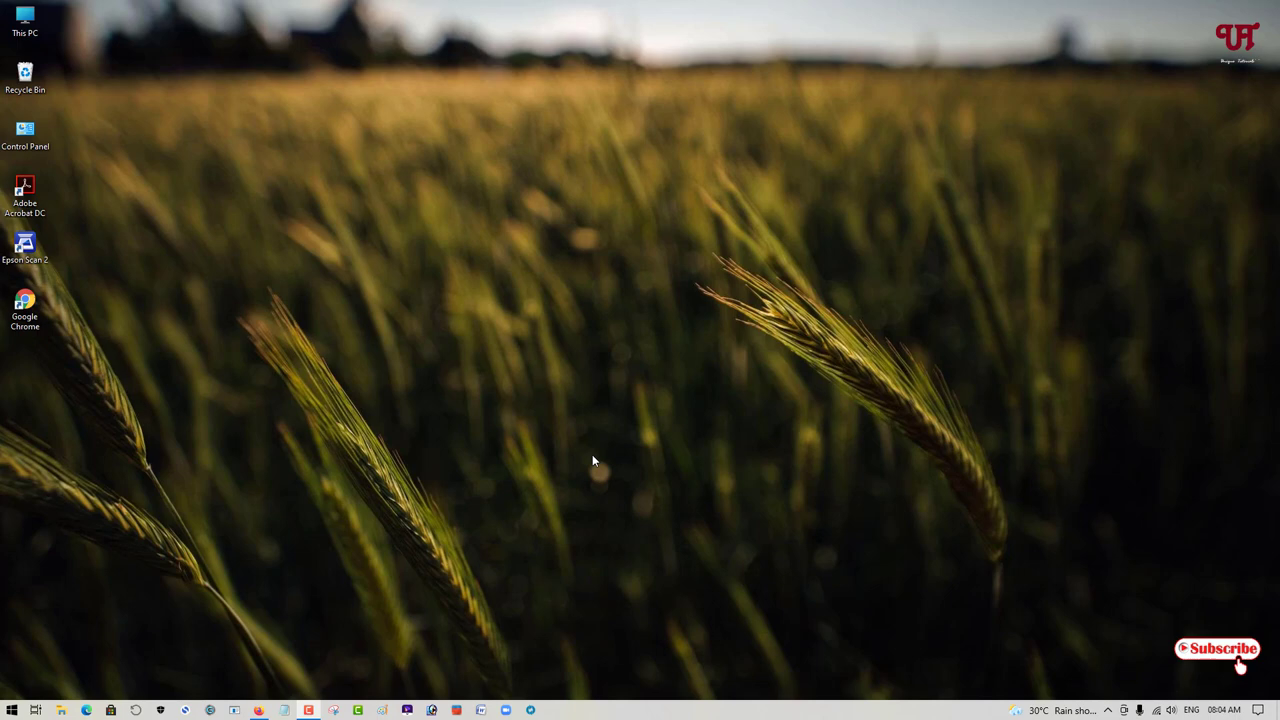
mouse_move(378, 460)
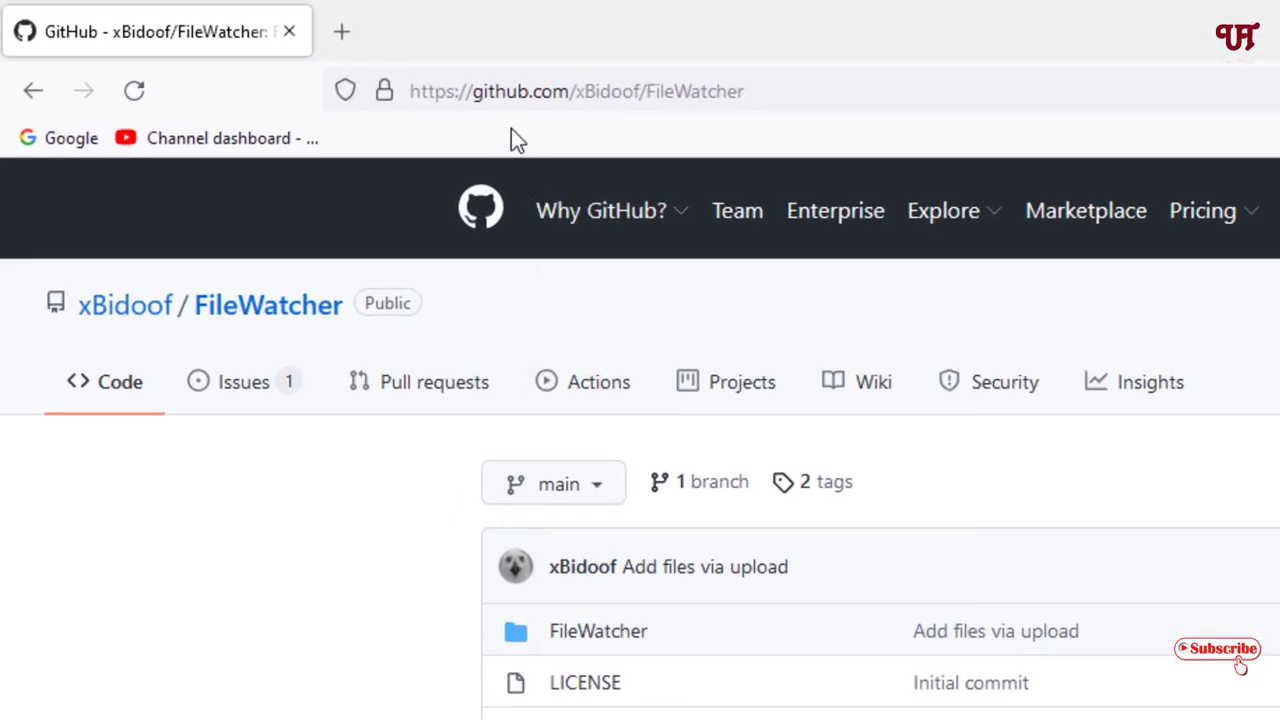
mouse_move(530, 136)
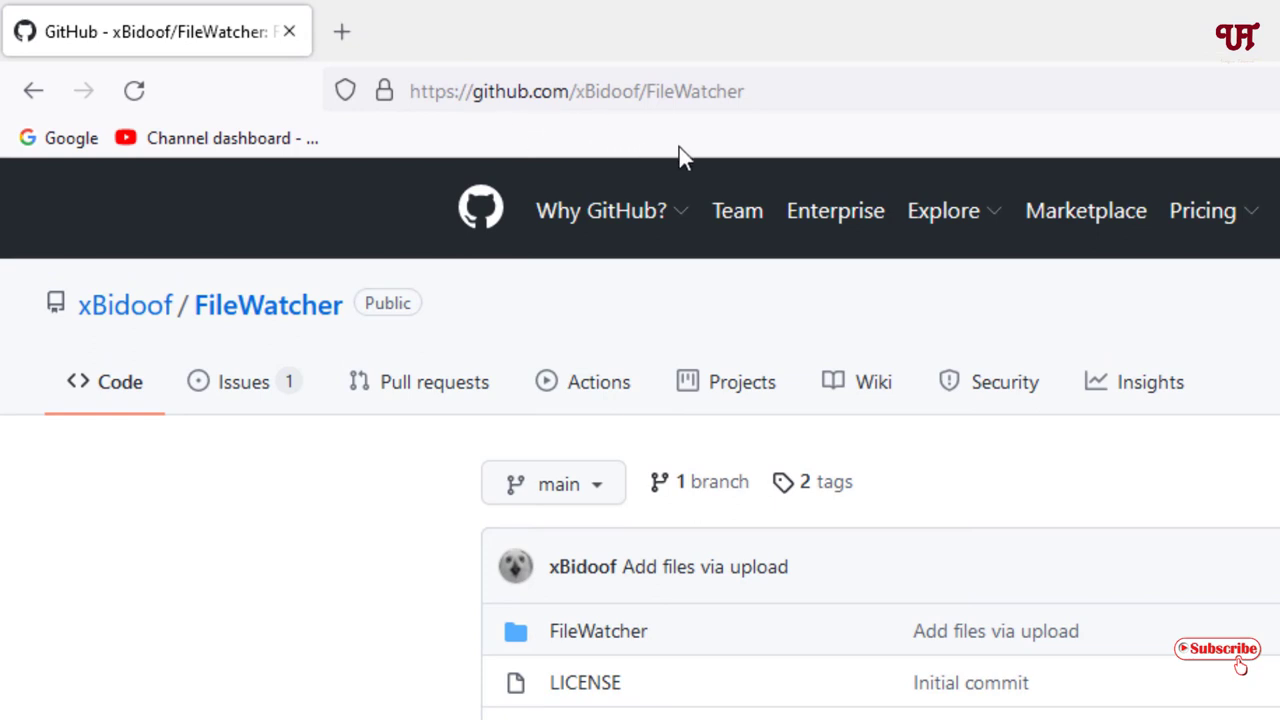
Navigate to the FileWatcher V1.1 release page on GitHub and show its downloadable assets.
click(600, 210)
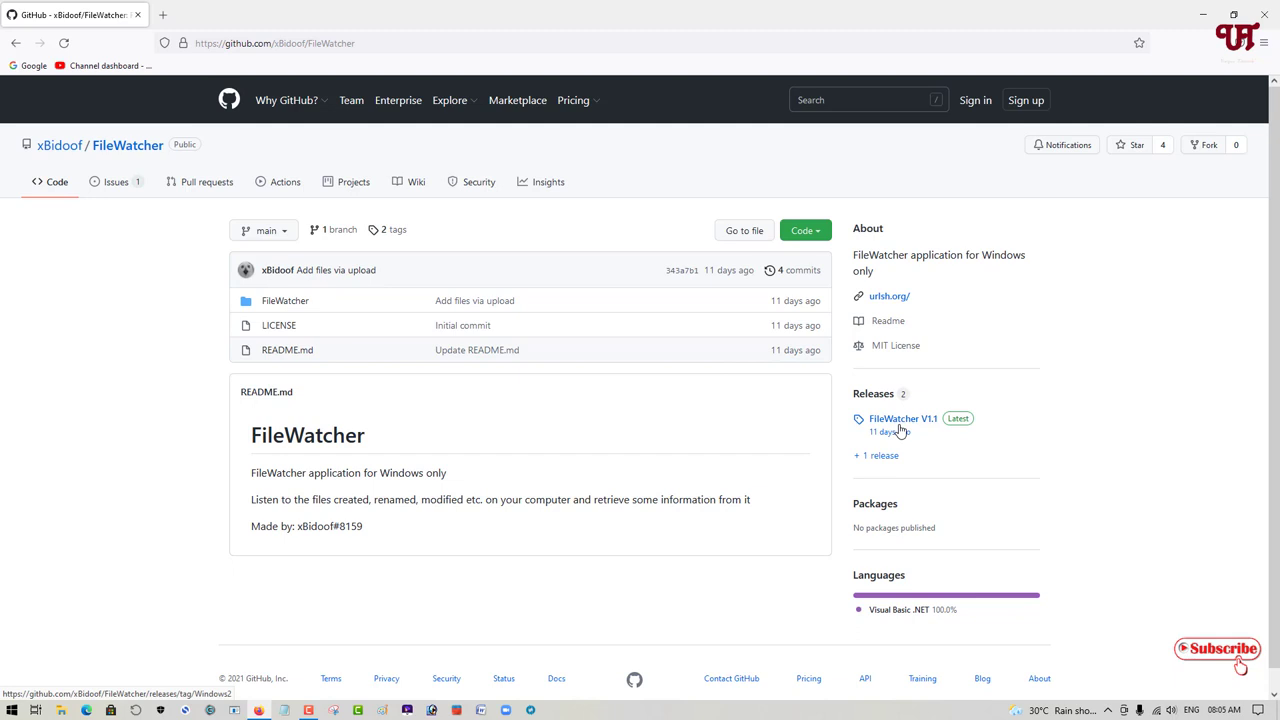
mouse_move(900, 430)
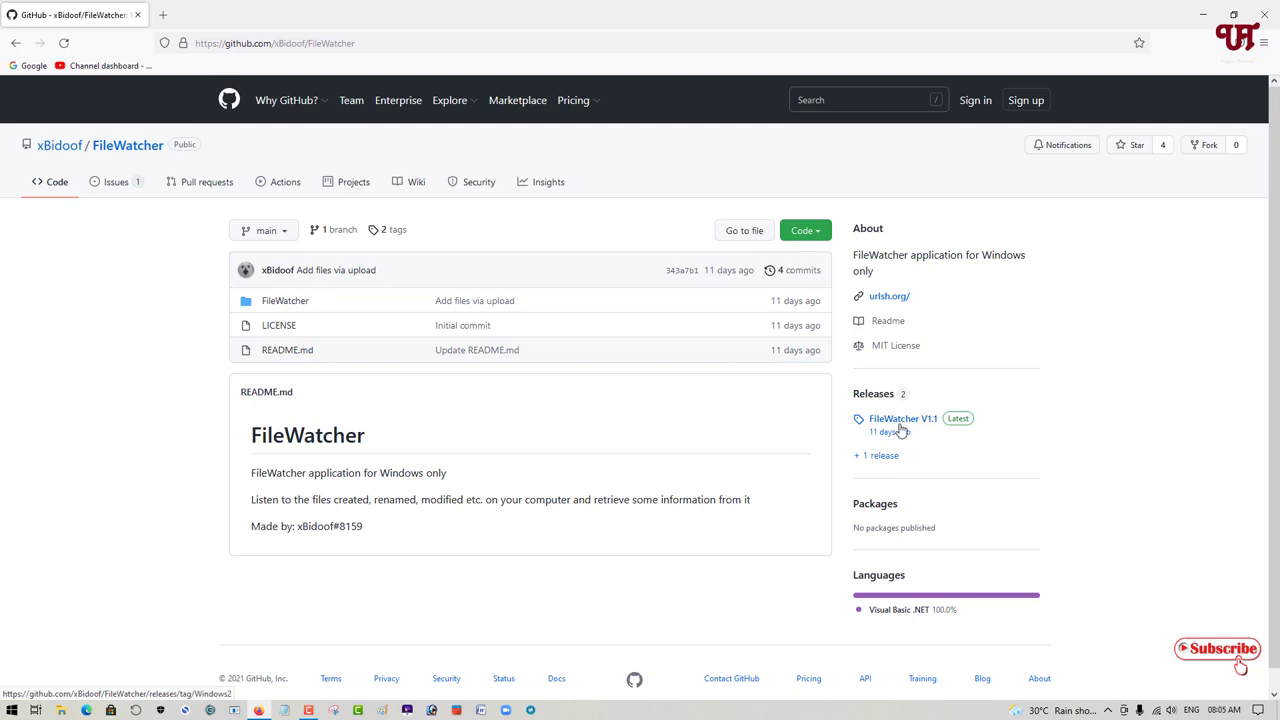
click(902, 418)
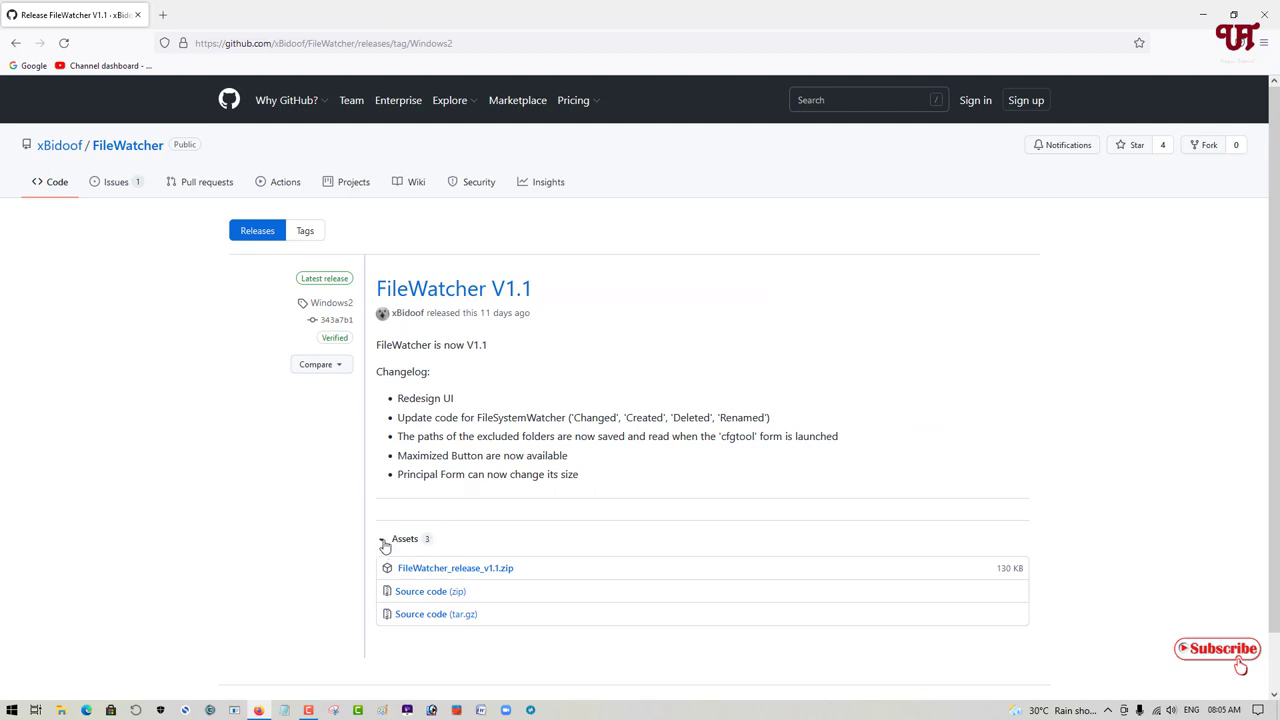
click(386, 540)
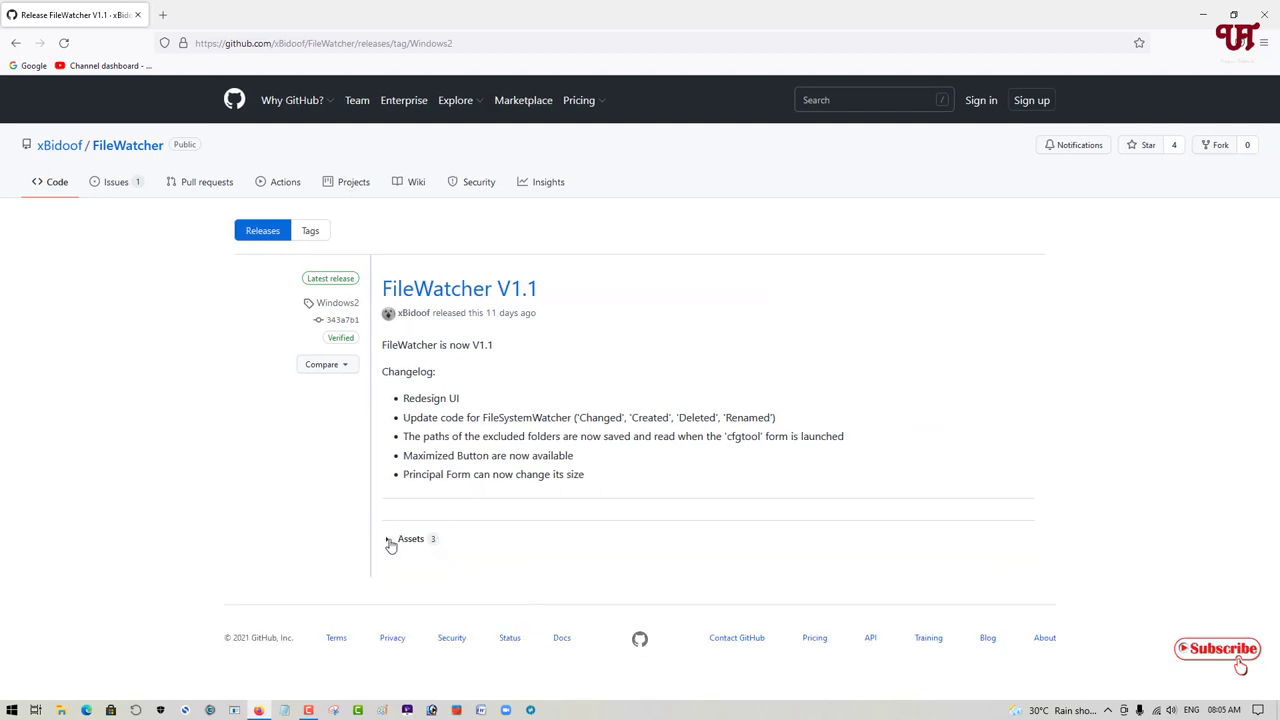
click(404, 540)
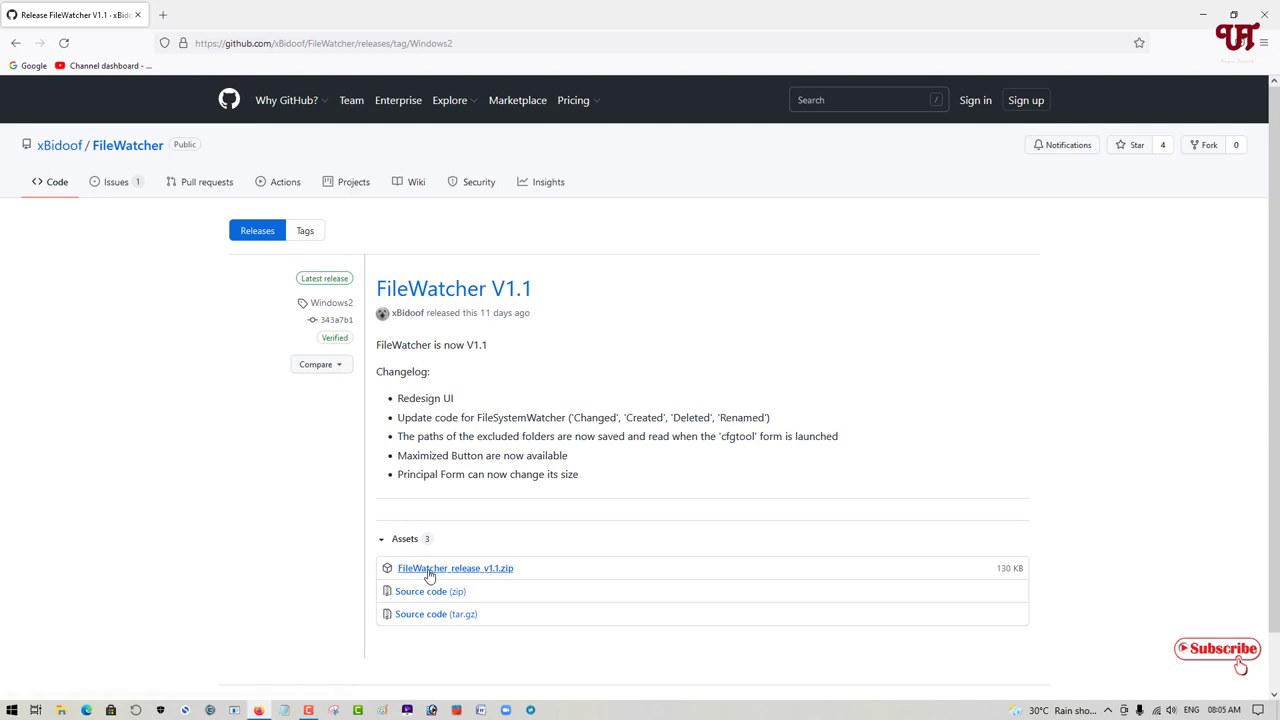
mouse_move(510, 576)
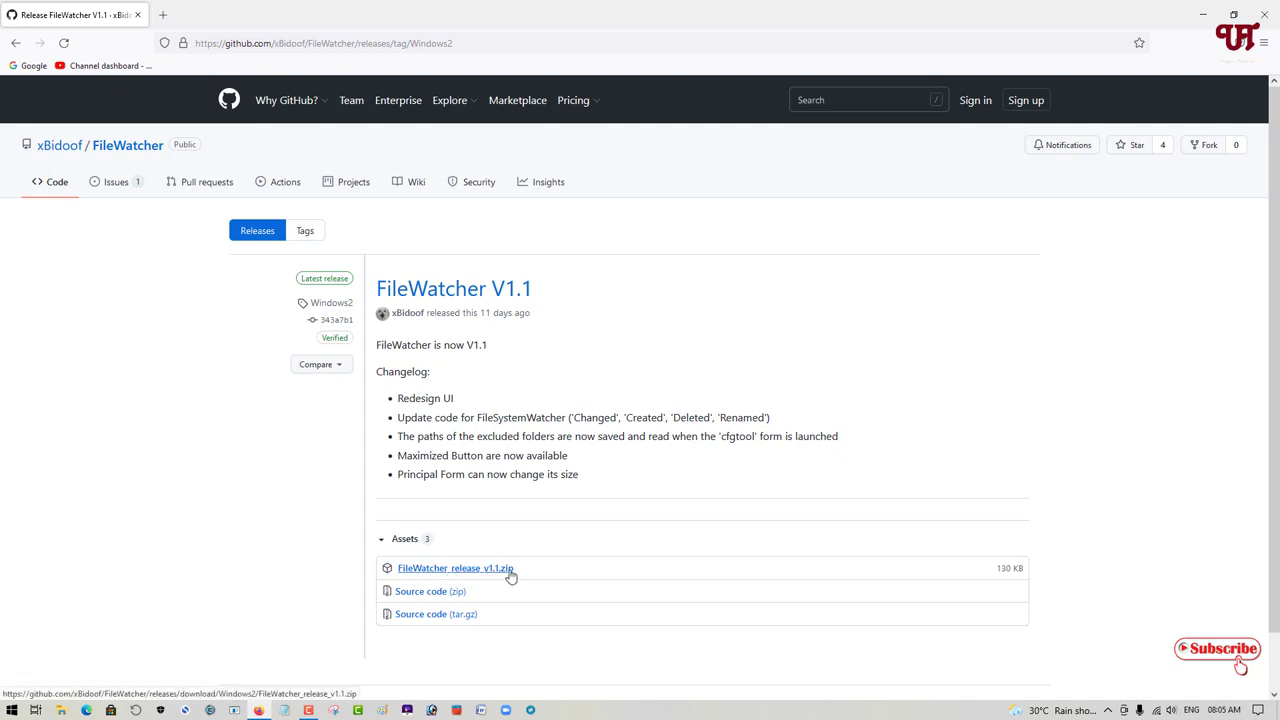
Download FileWatcher_release_v1.1.zip, choosing Save File in Firefox's prompt.
click(456, 568)
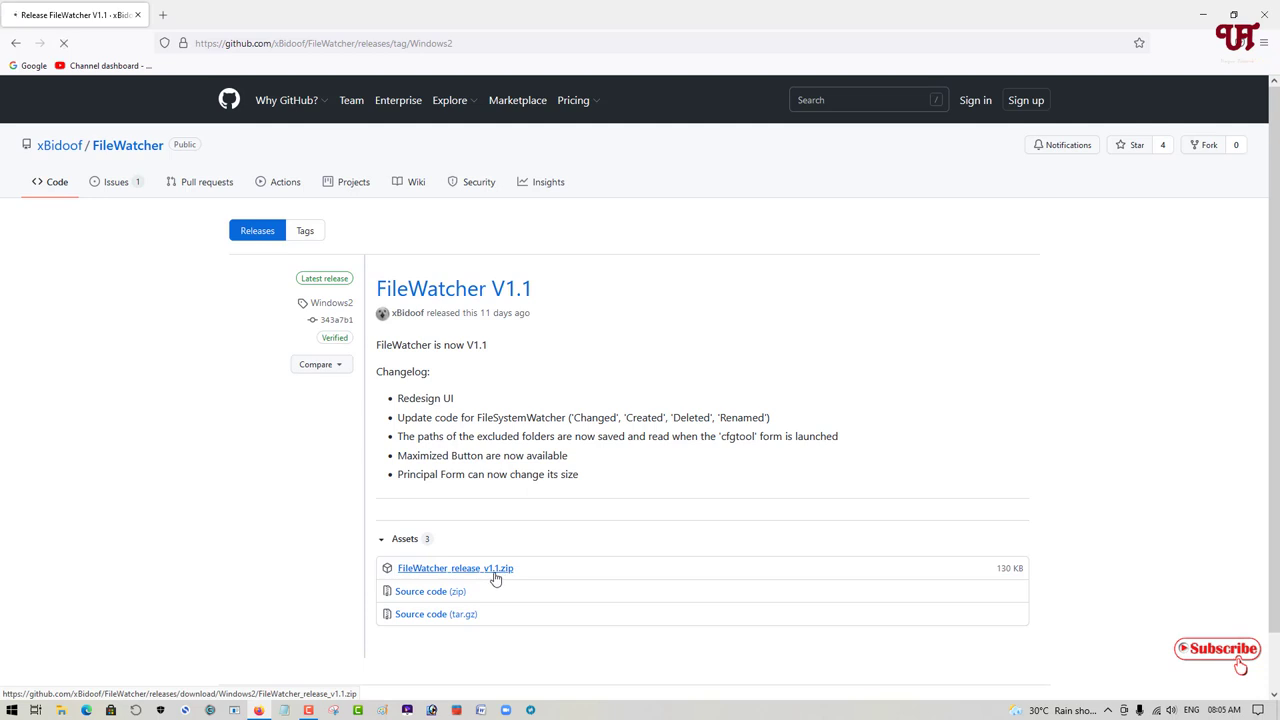
click(456, 568)
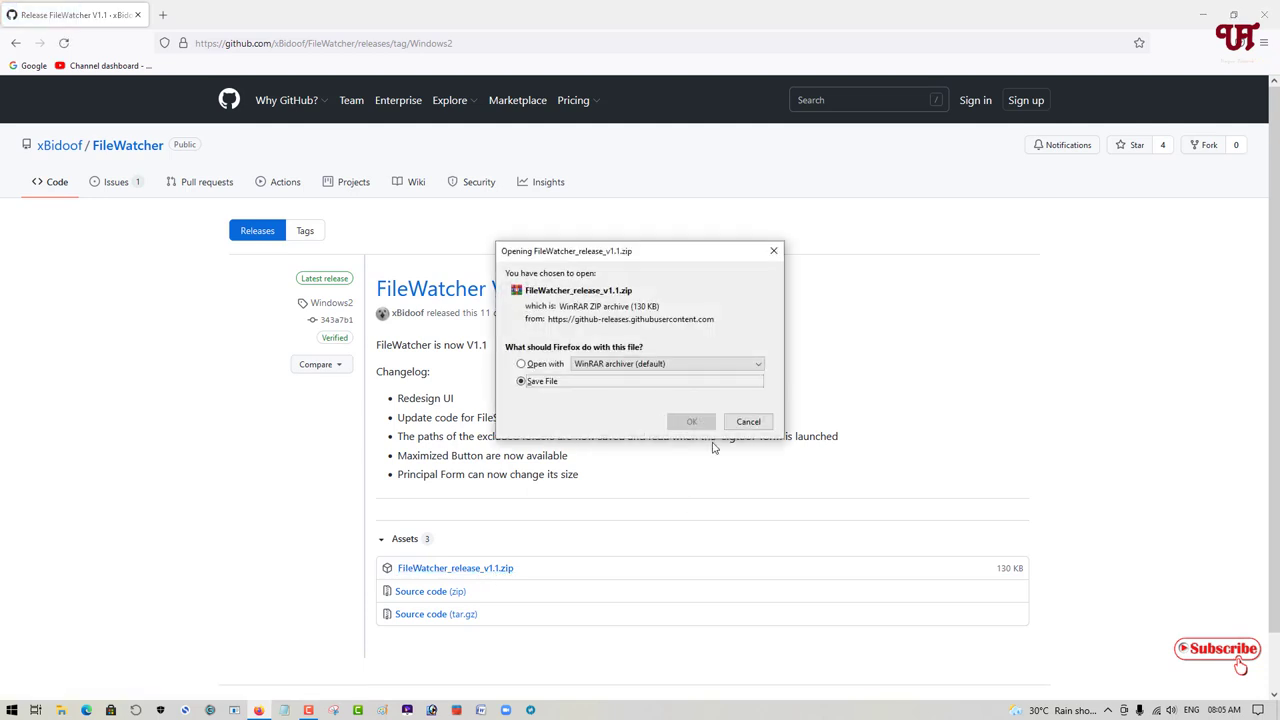
click(748, 420)
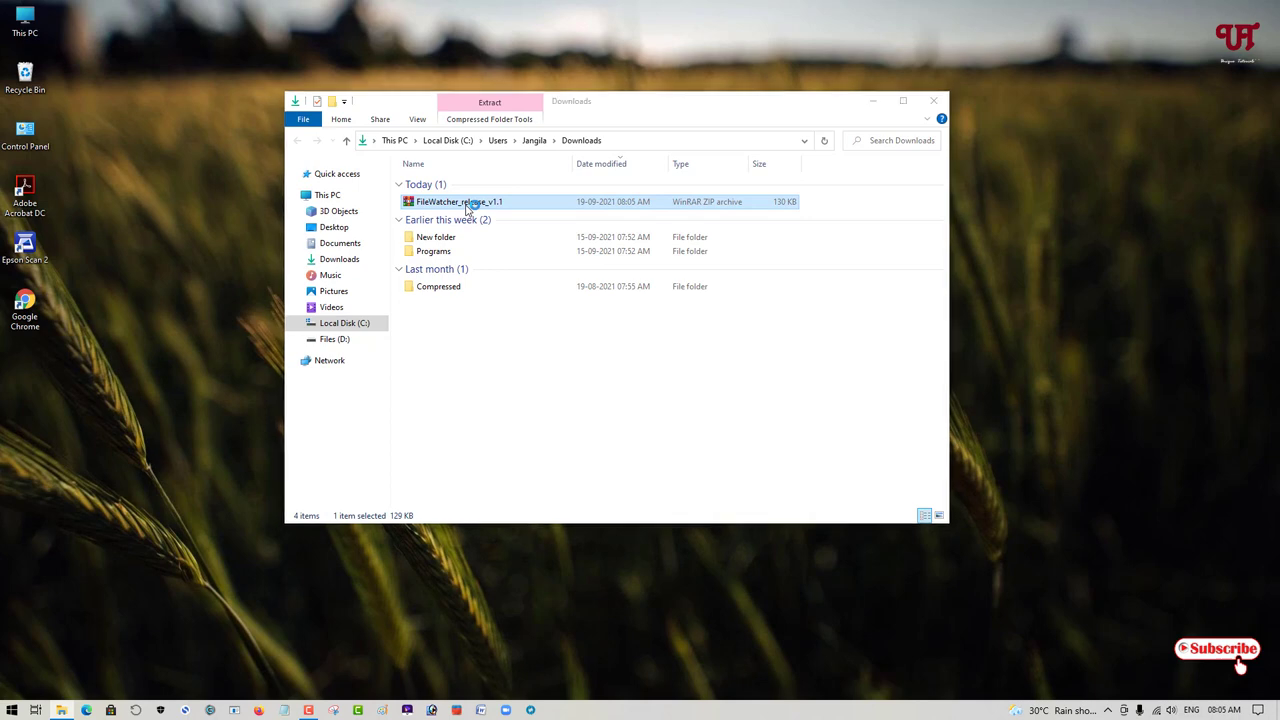
Extract the downloaded zip with WinRAR and select the FileWatcher application in the extracted folder.
double_click(458, 200)
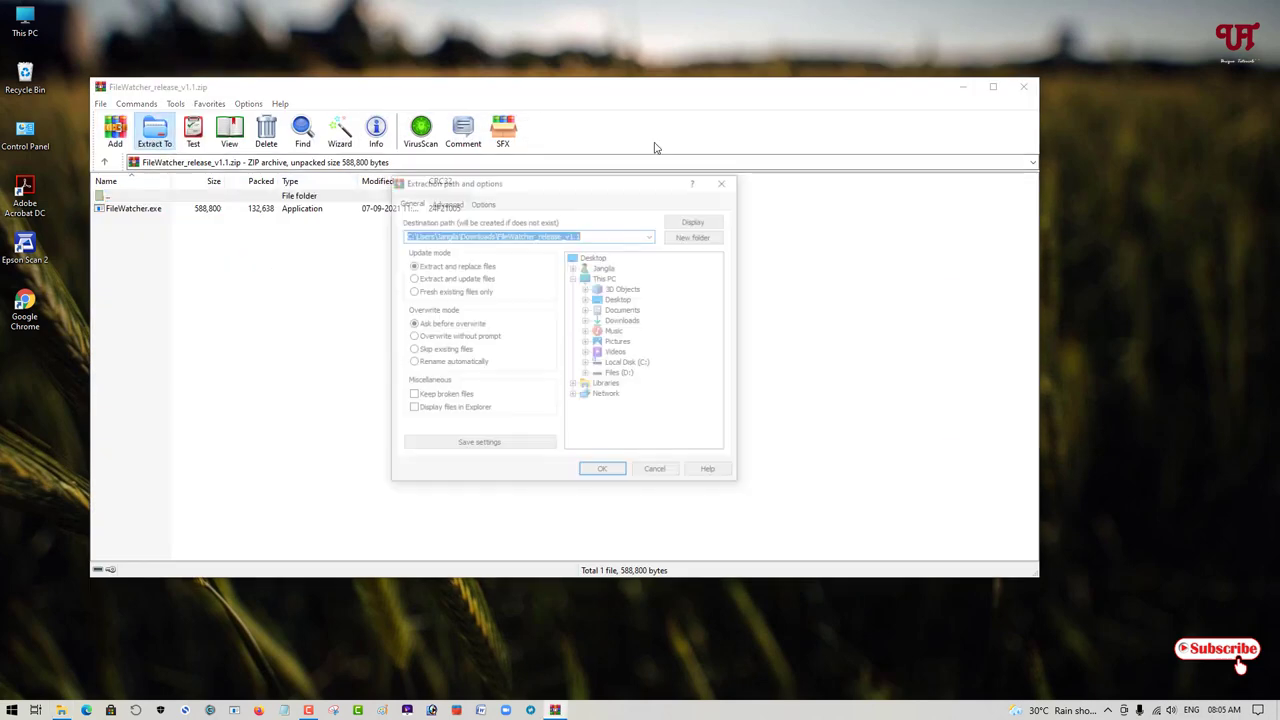
click(600, 468)
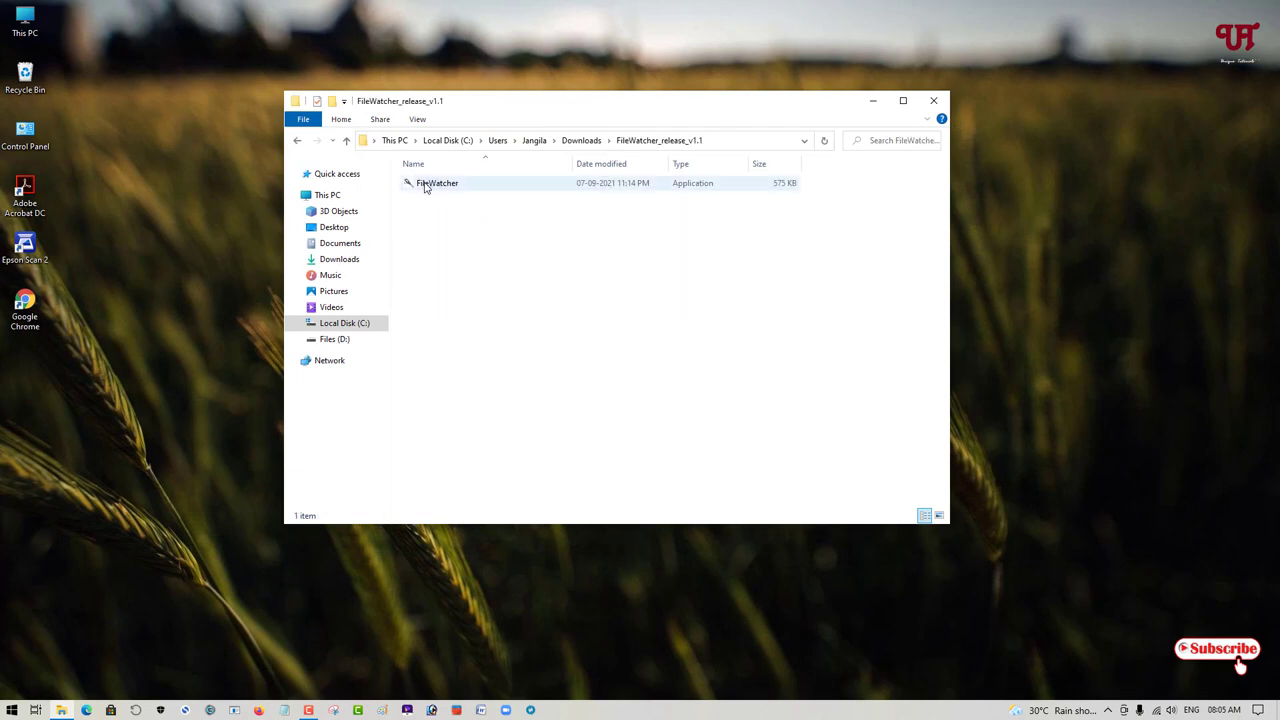
mouse_move(436, 184)
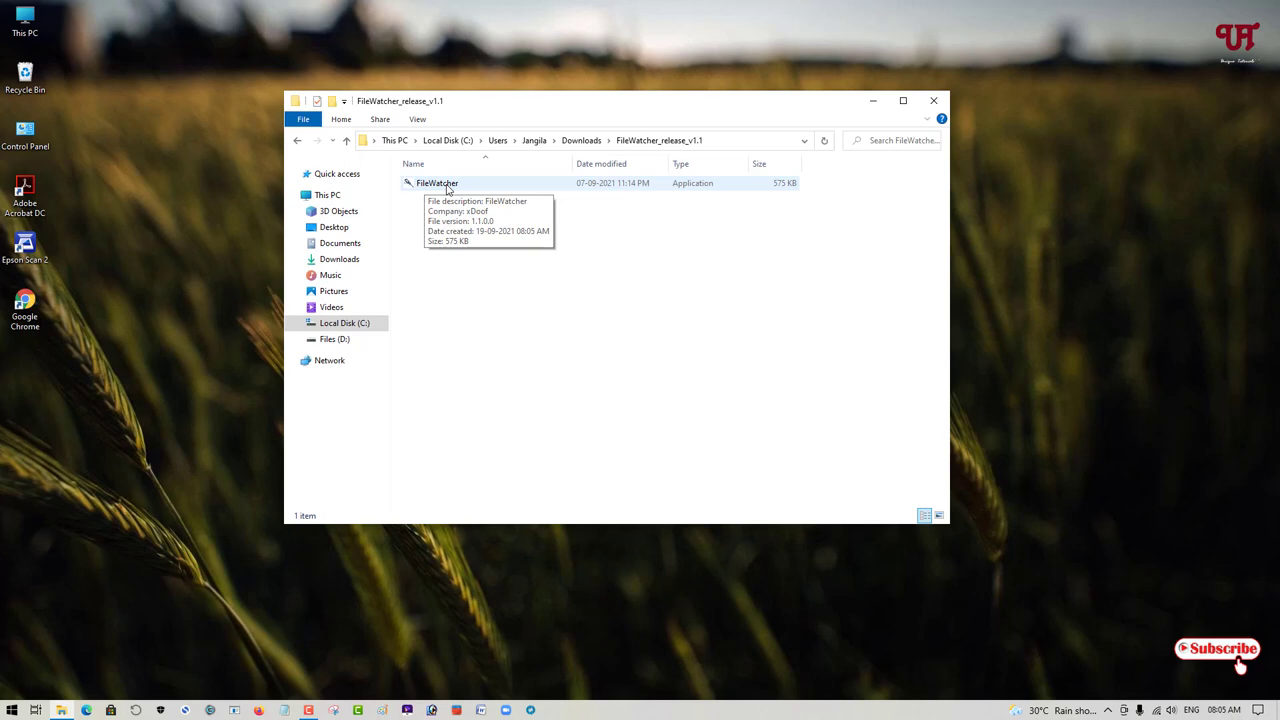
click(436, 184)
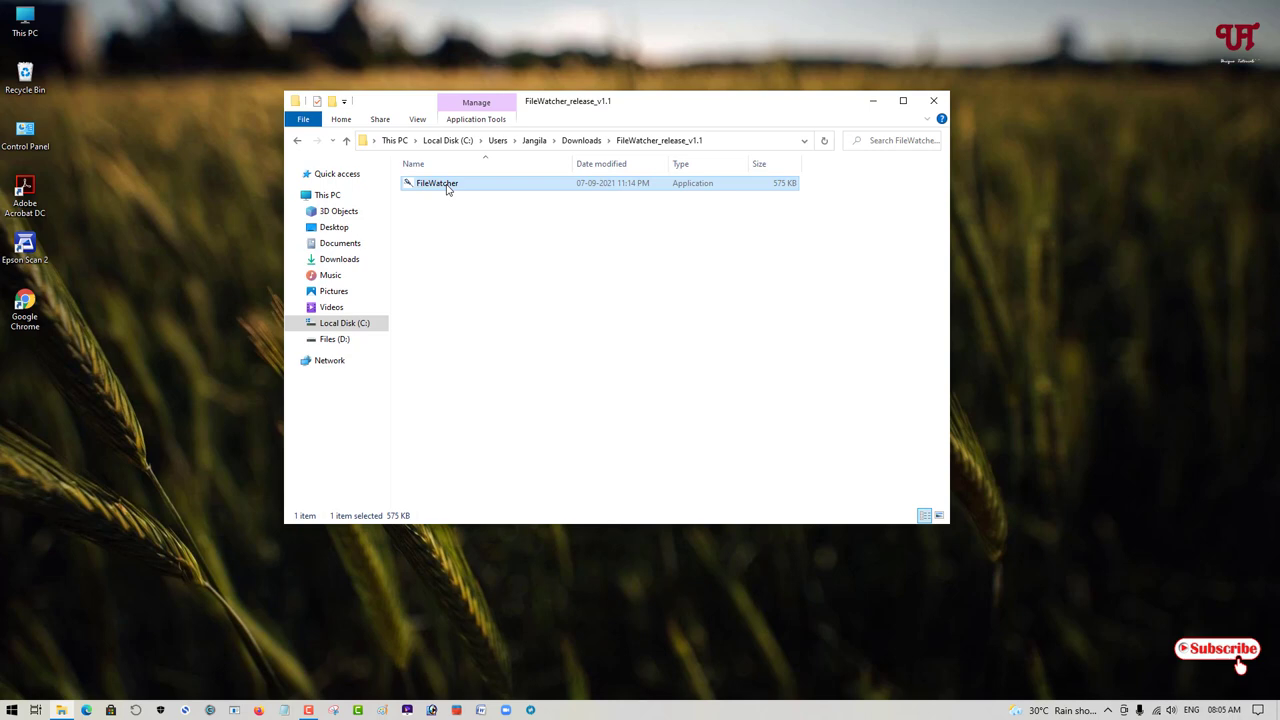
Launch the FileWatcher application from the extracted folder.
double_click(436, 184)
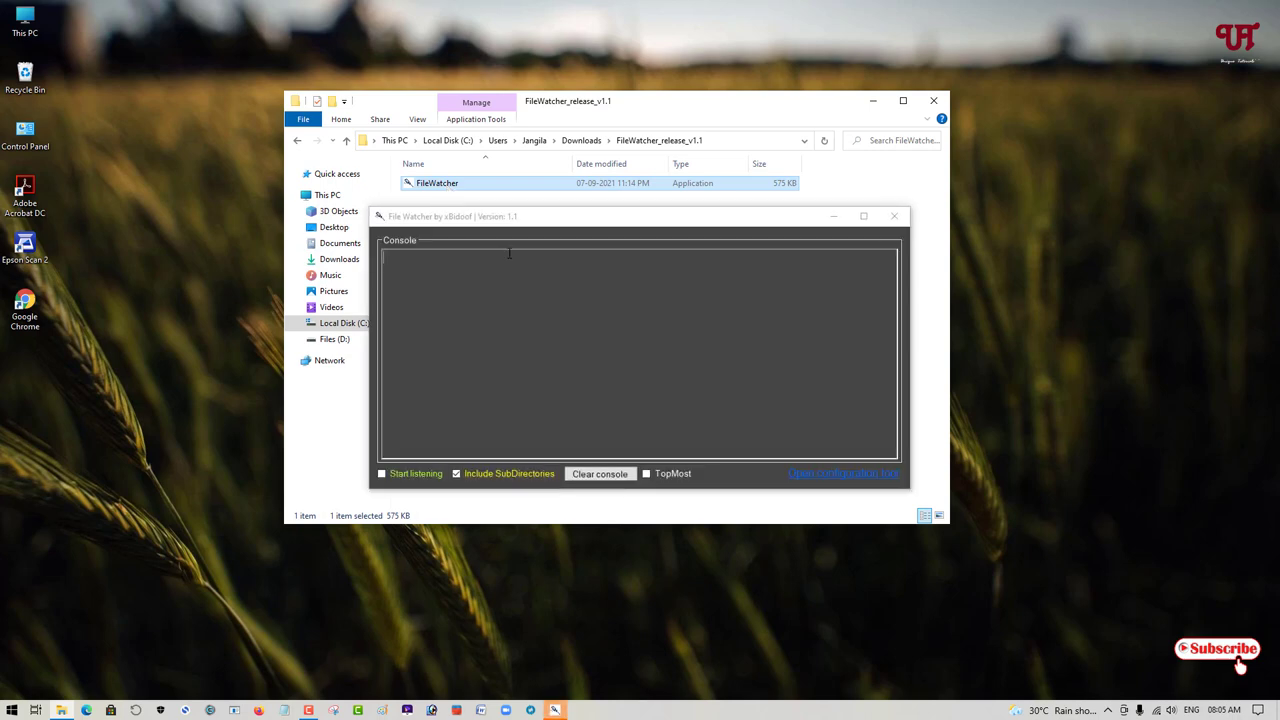
mouse_move(908, 132)
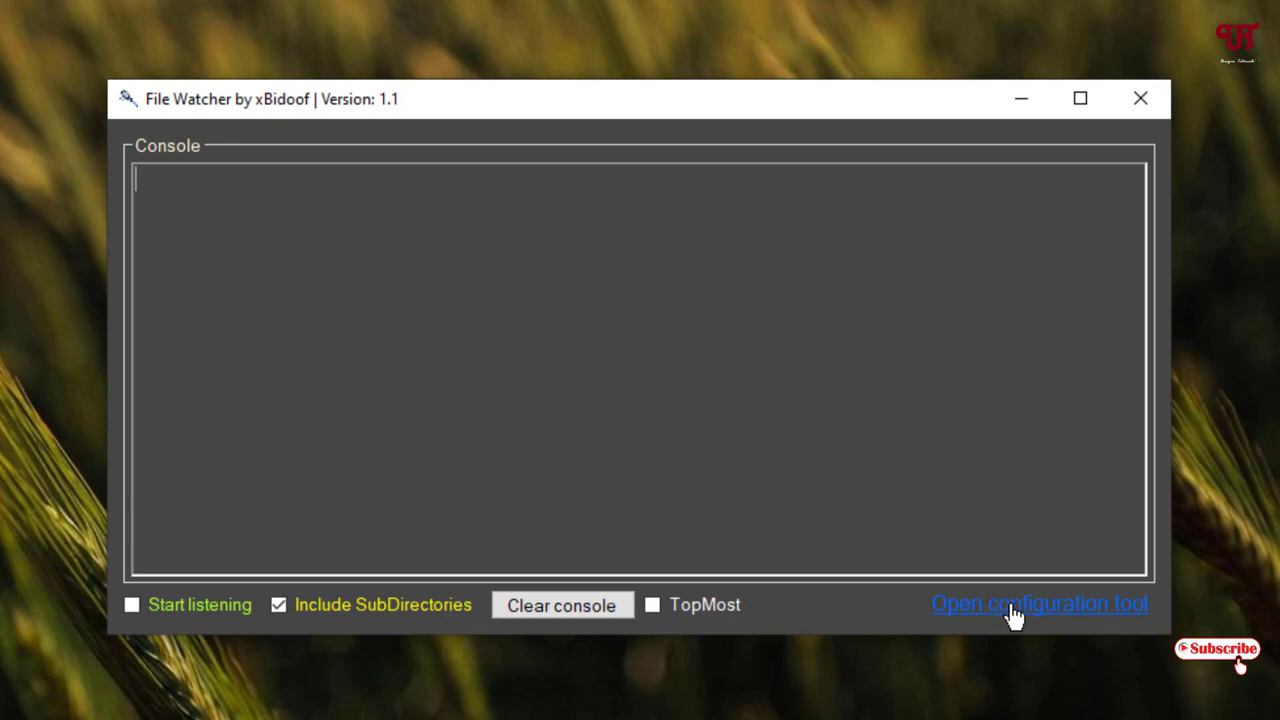
In the watcher configuration, browse This PC and set the Folder to Watcher to D:\.
click(1040, 604)
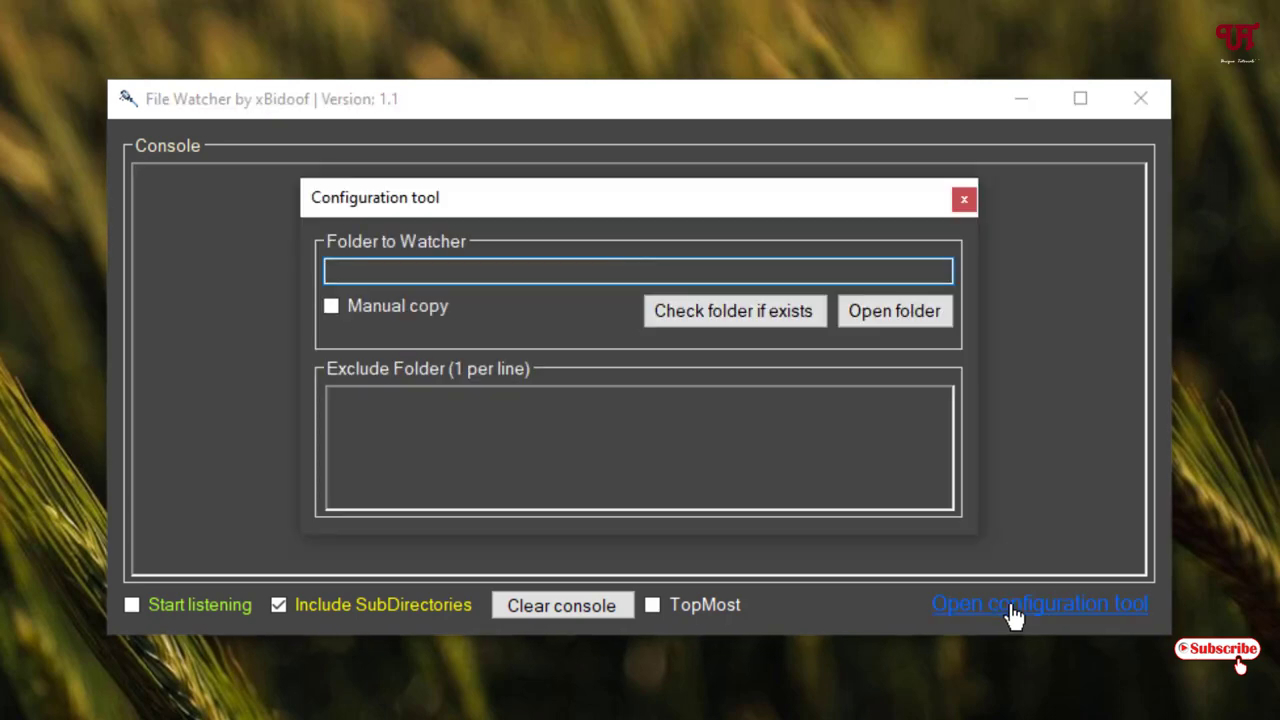
mouse_move(650, 336)
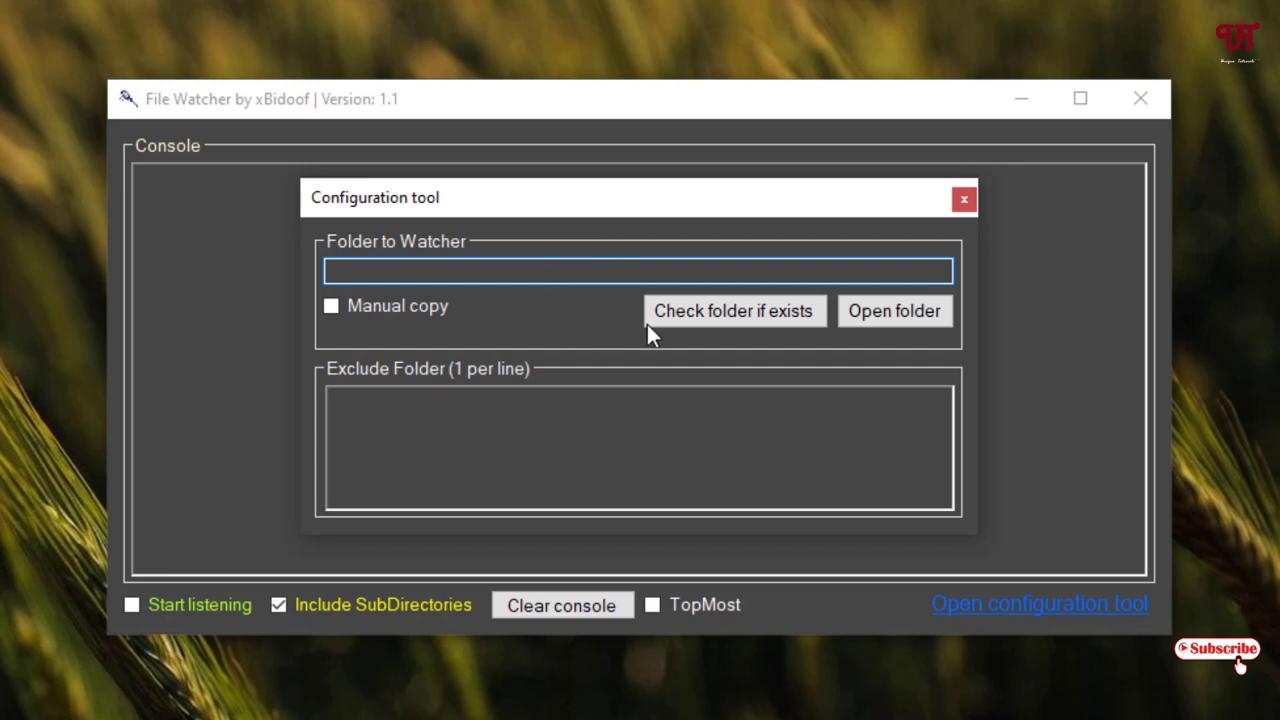
mouse_move(810, 360)
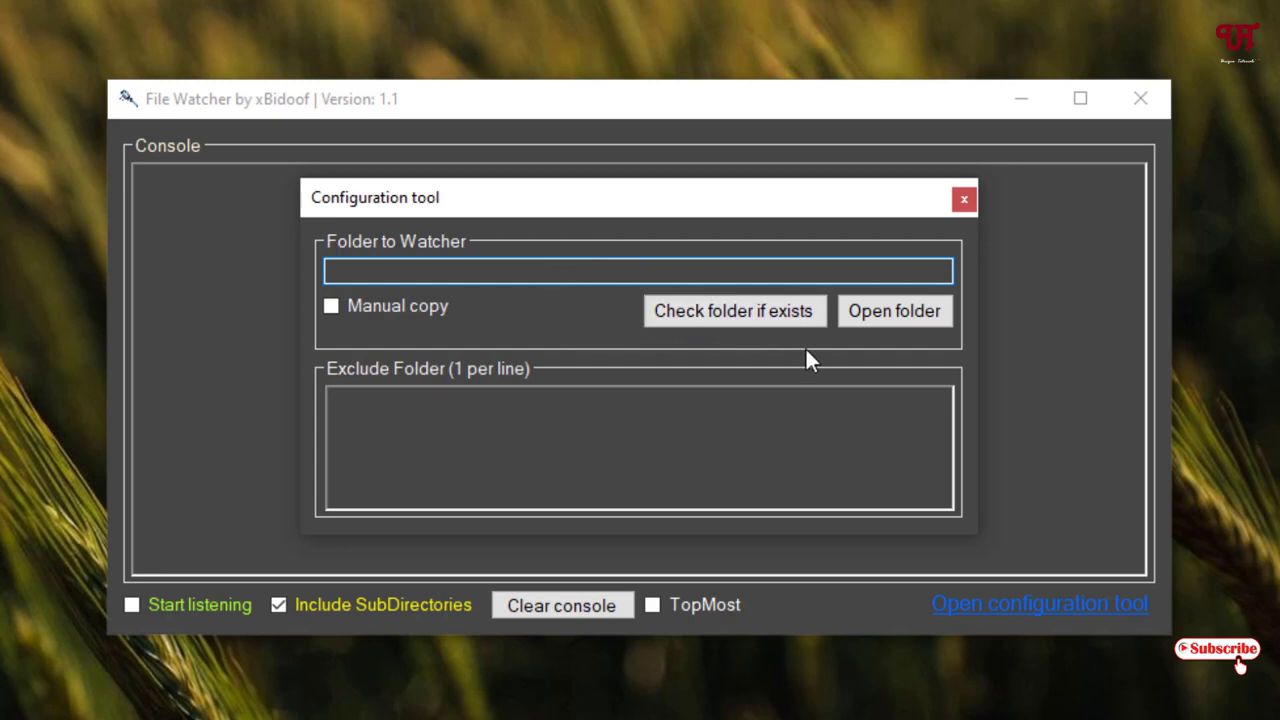
click(638, 270)
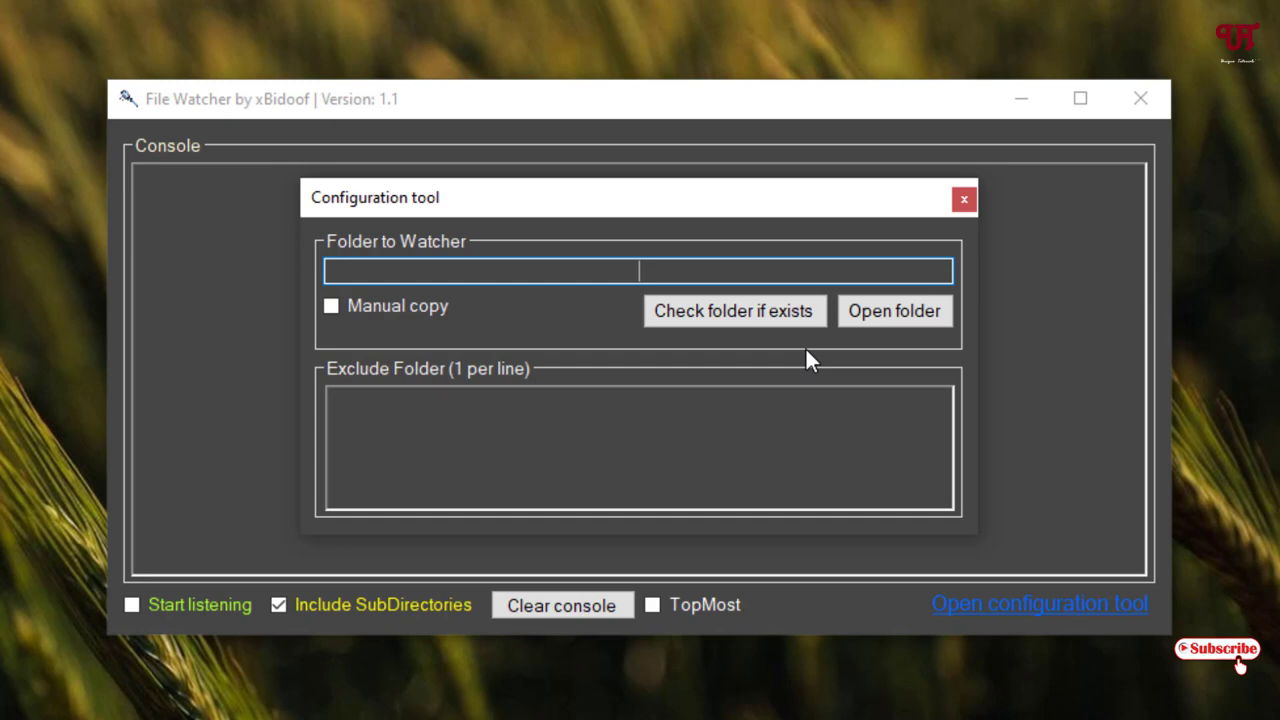
mouse_move(892, 310)
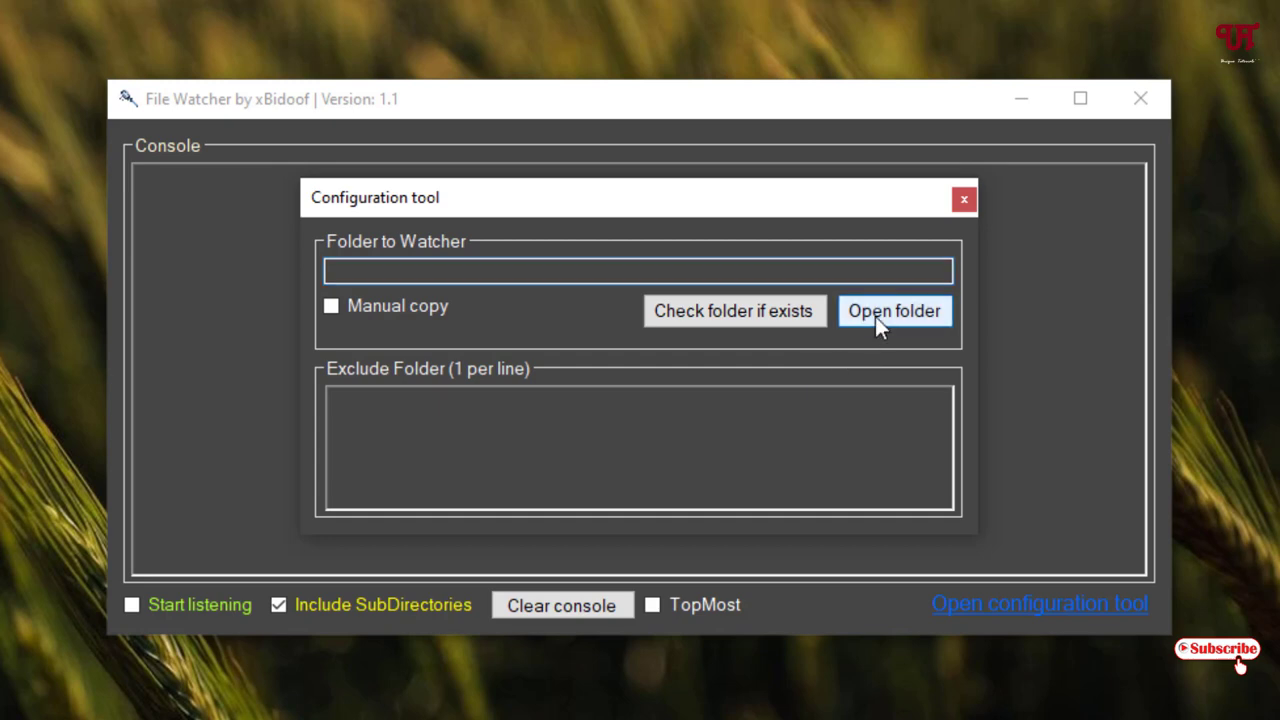
click(892, 312)
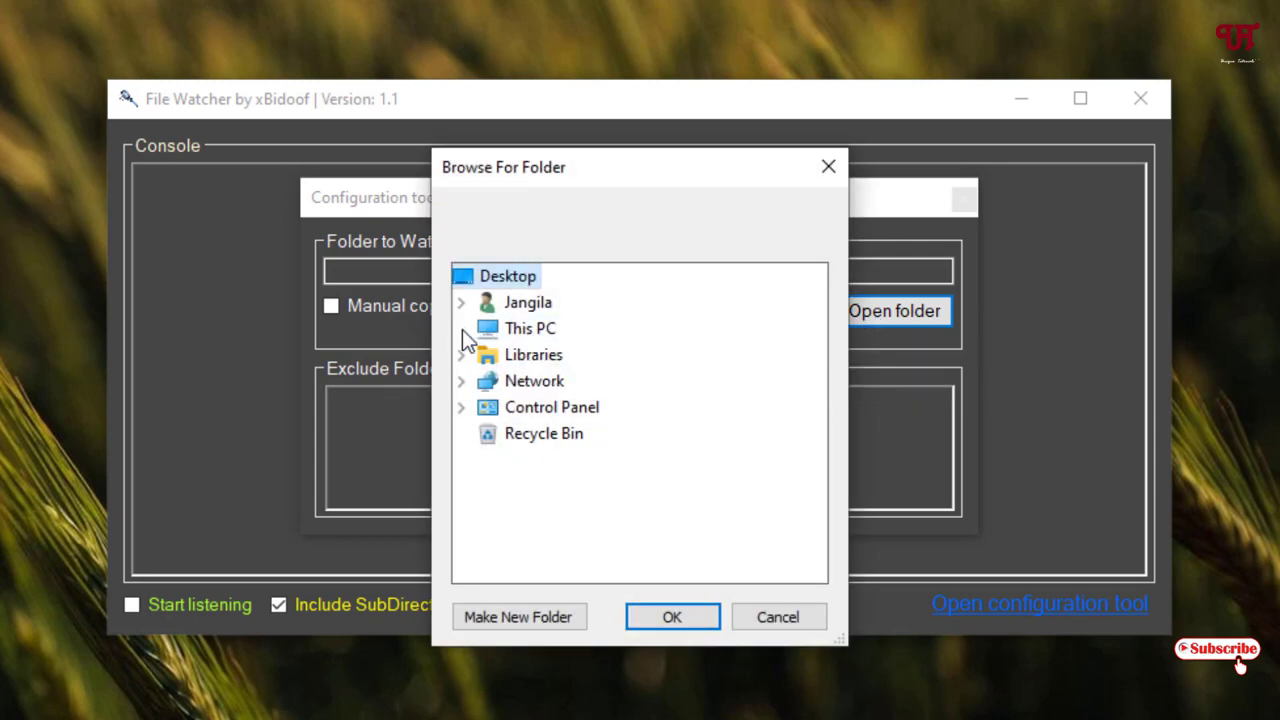
click(460, 328)
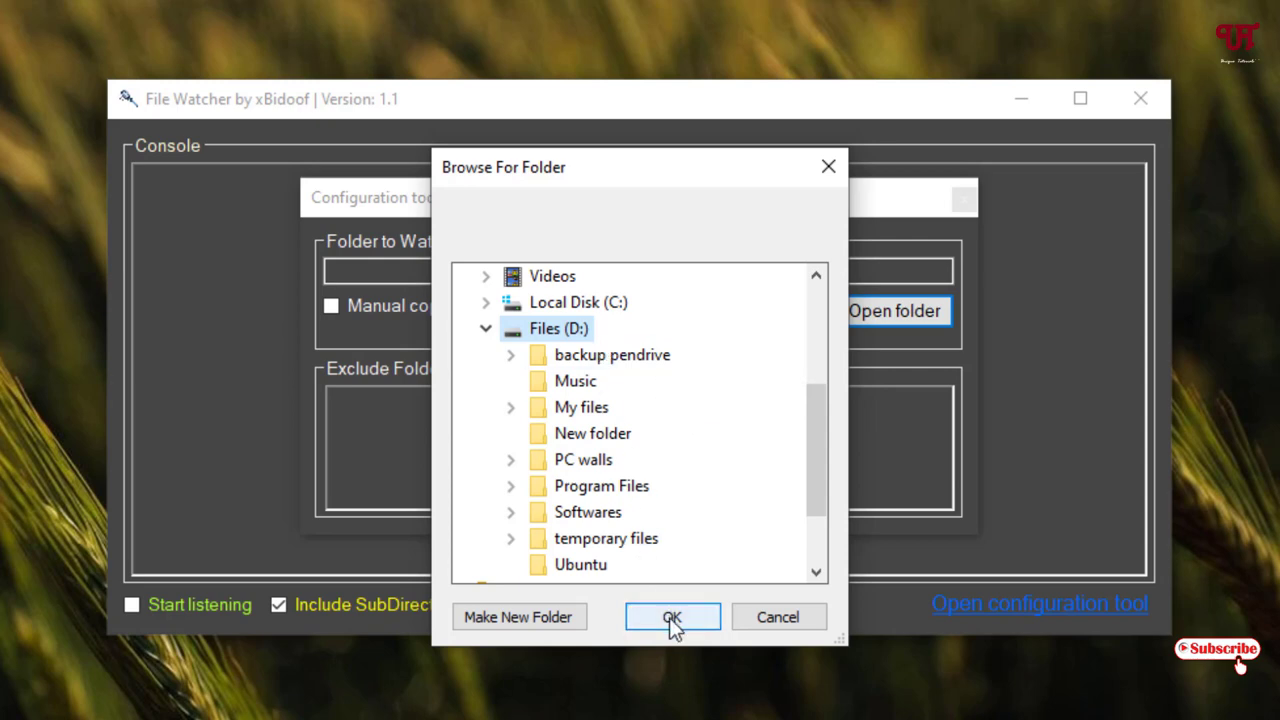
click(672, 616)
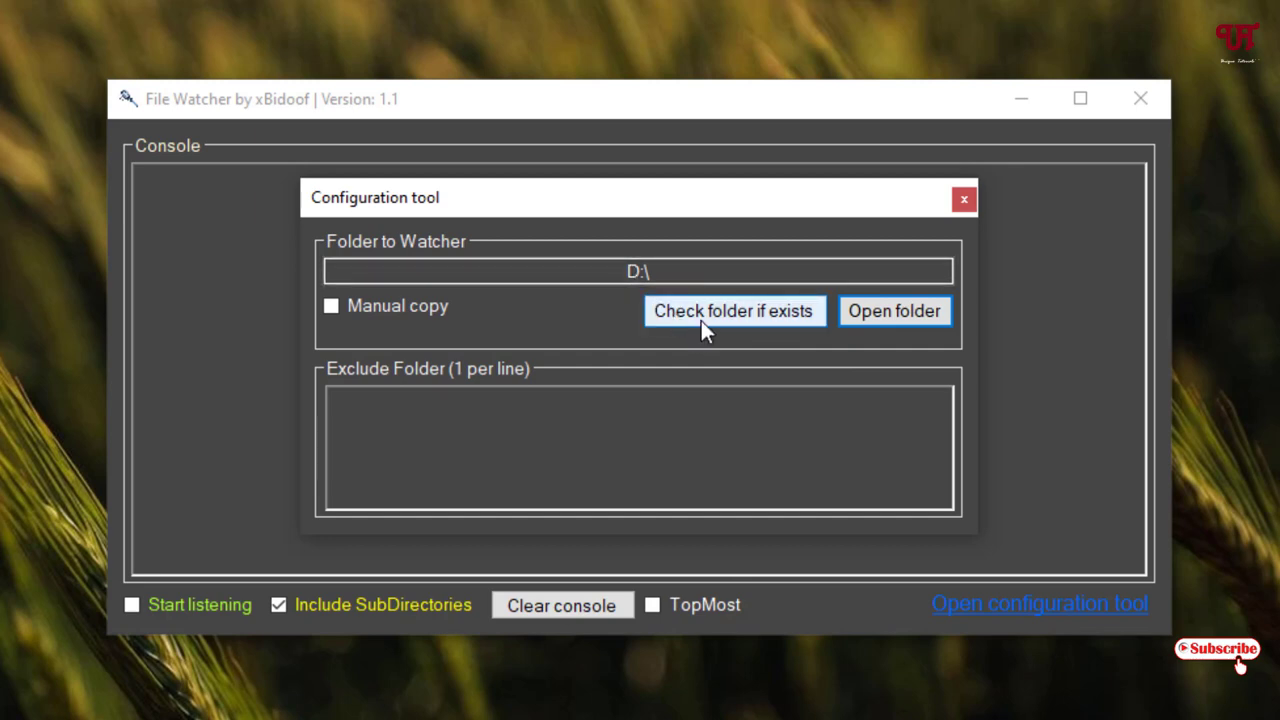
Verify the D:\ folder exists, close the configuration tool and start listening on D:\.
click(734, 312)
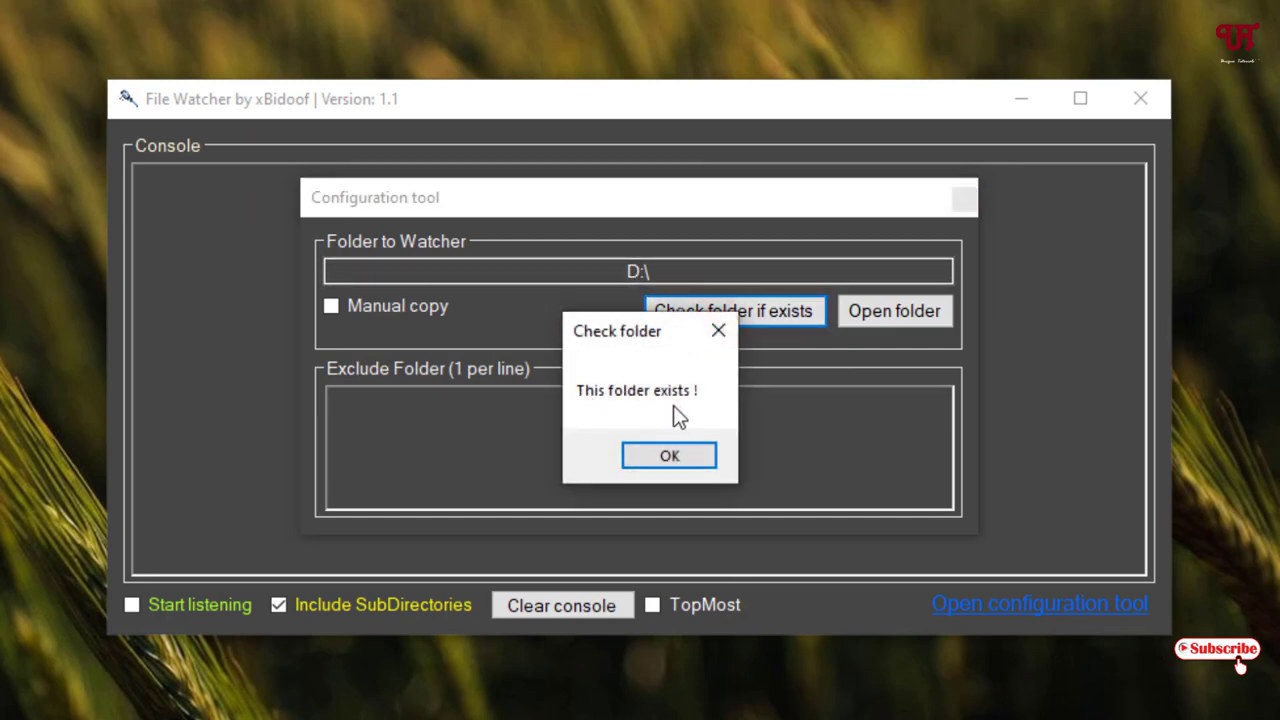
click(668, 456)
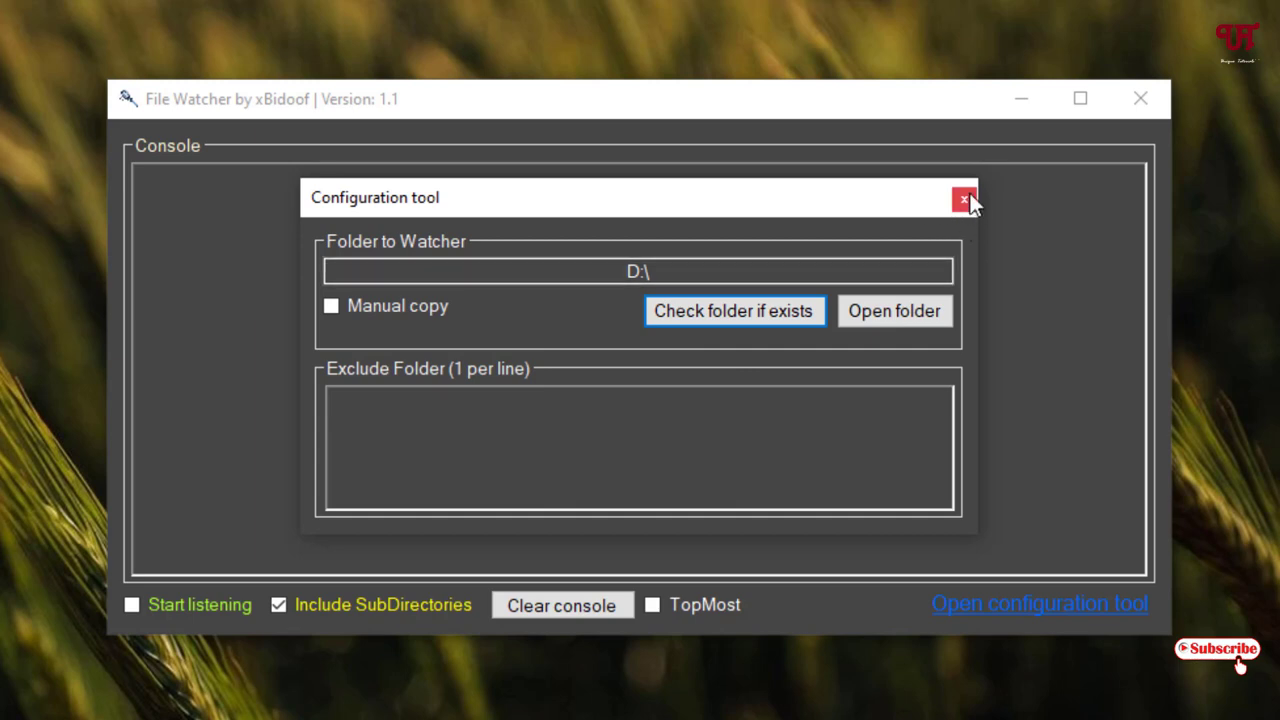
click(964, 198)
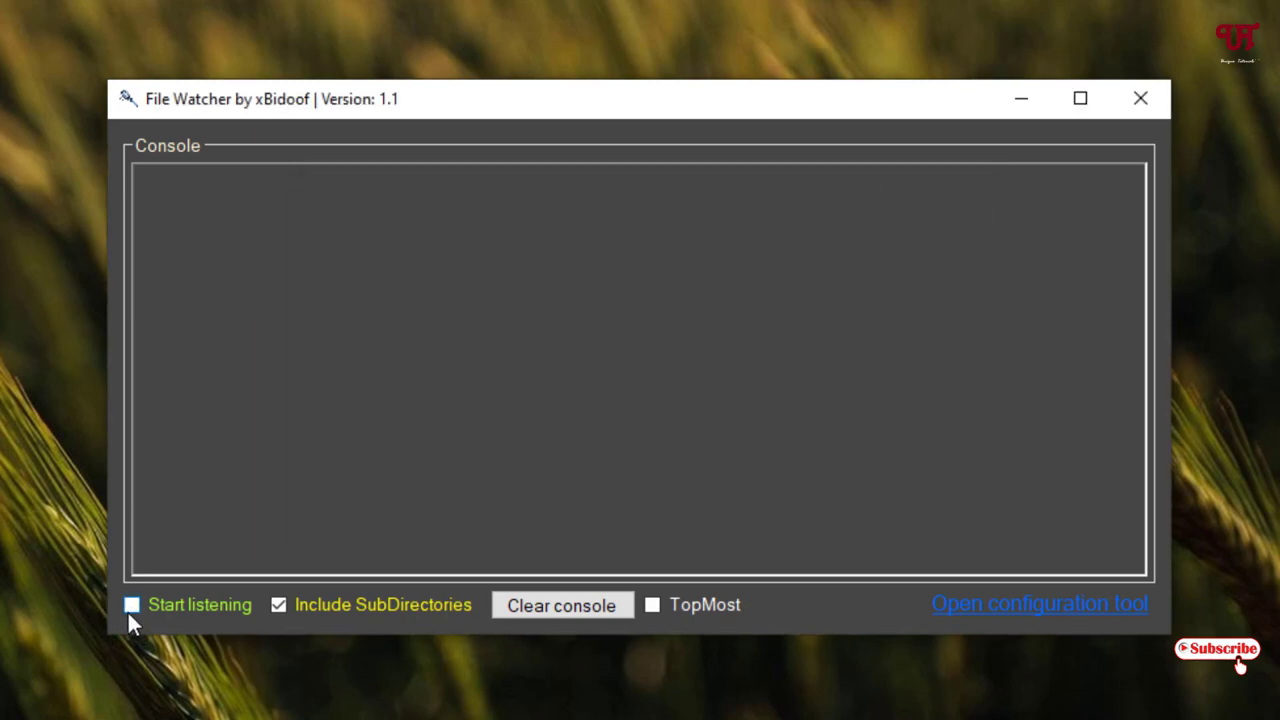
click(132, 604)
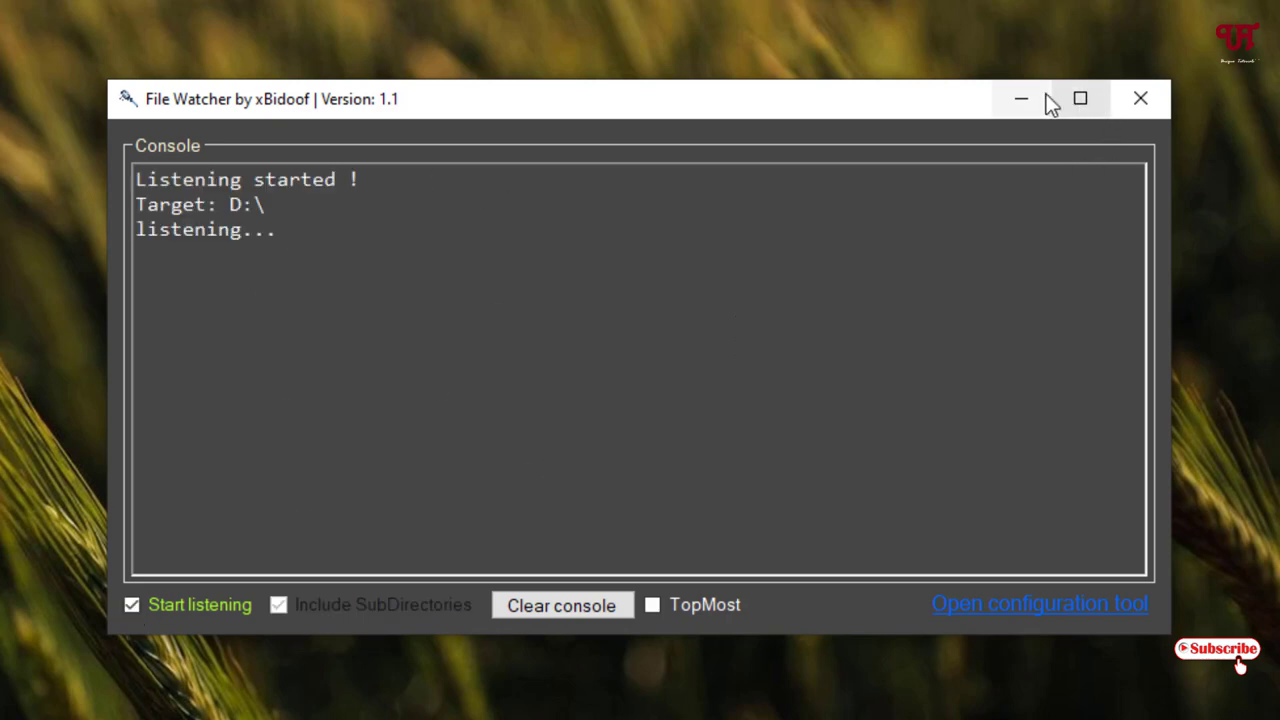
Create a New Text Document in D:\ so the watcher logs it, then return to the desktop.
click(1140, 98)
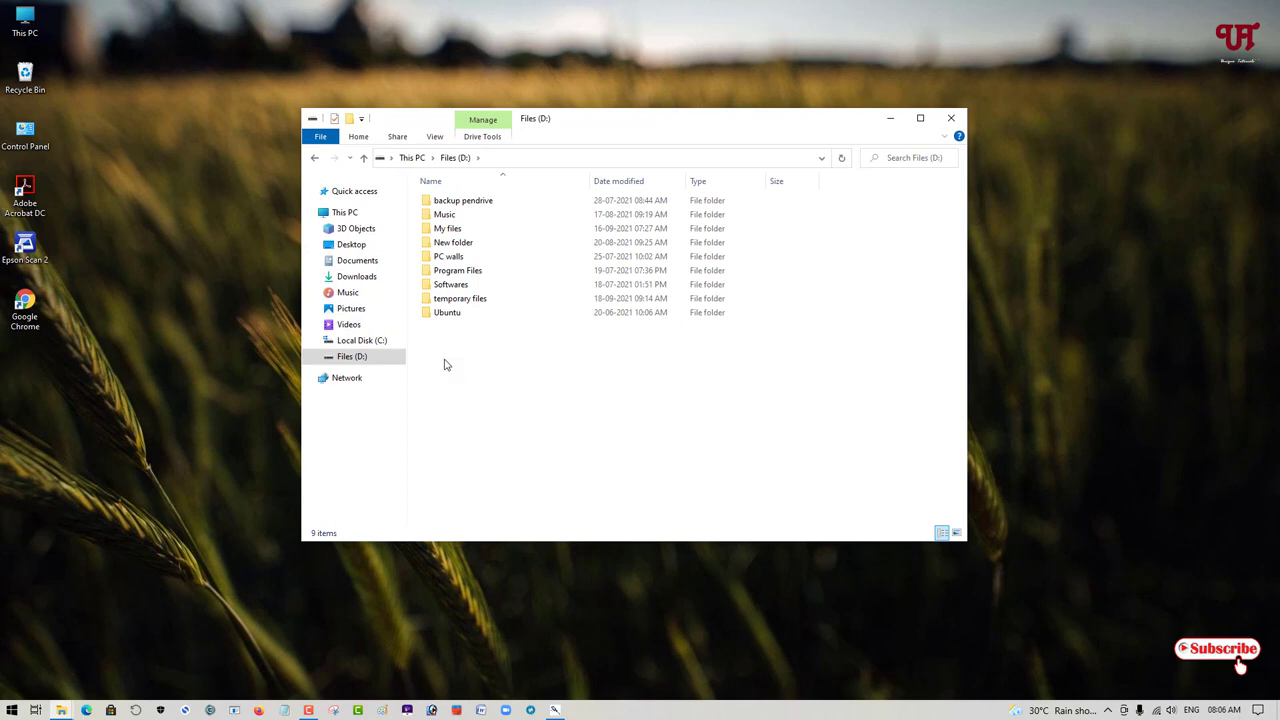
right_click(448, 364)
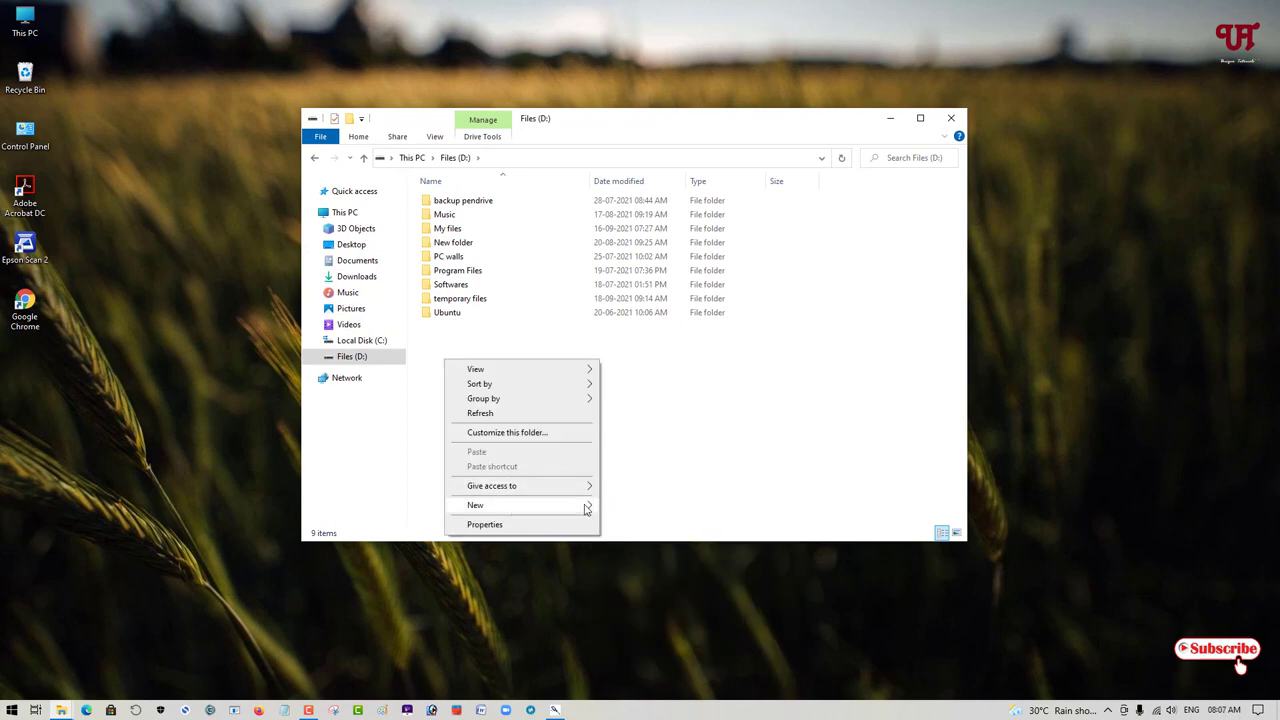
click(476, 504)
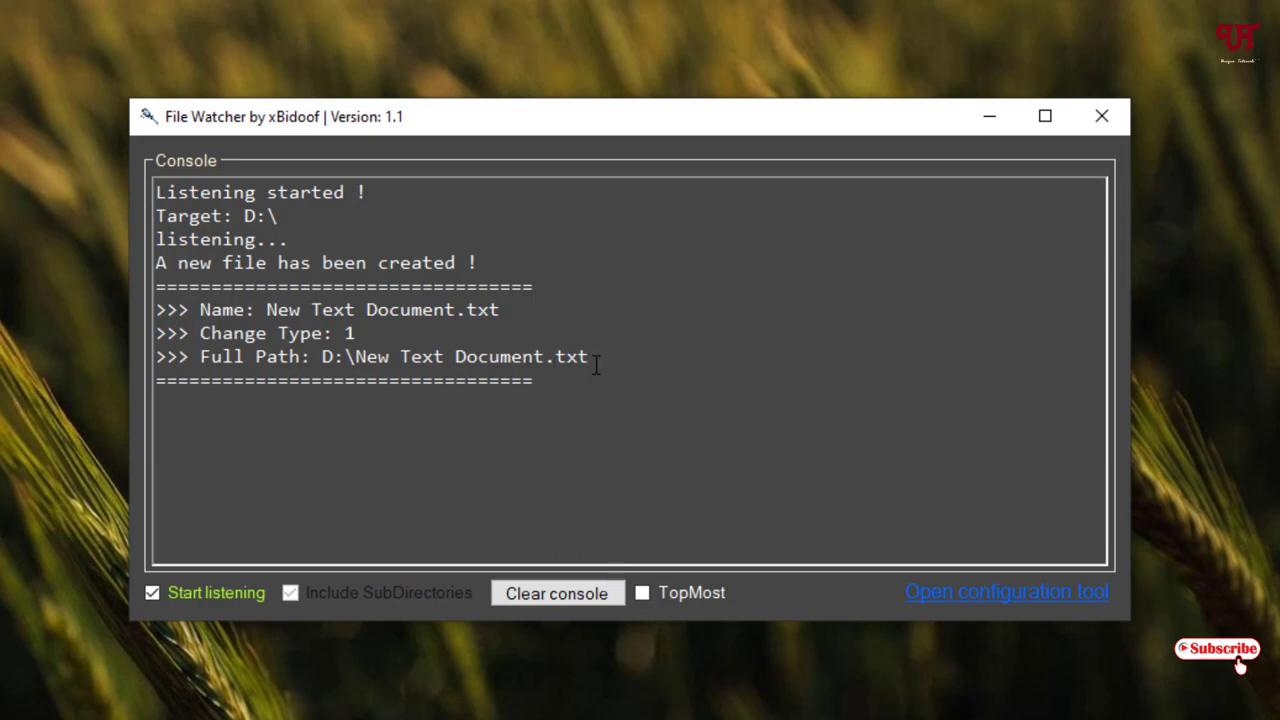
click(1100, 116)
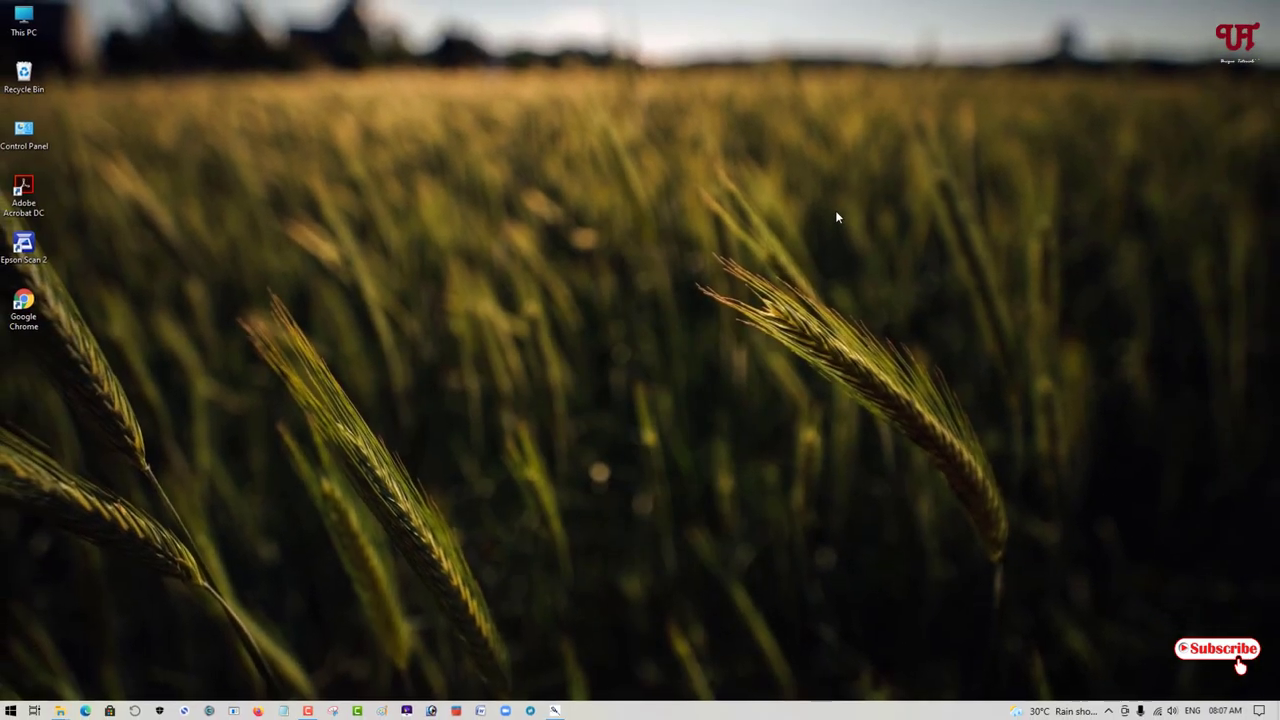
mouse_move(62, 710)
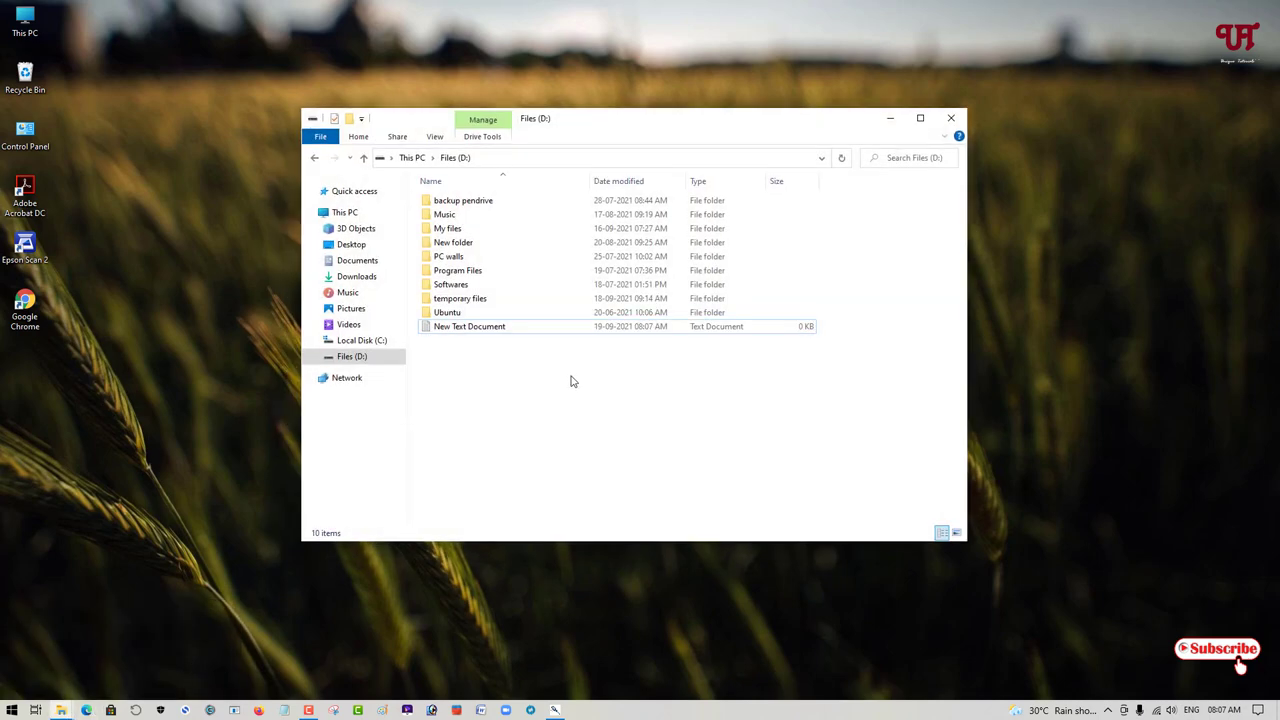
mouse_move(470, 326)
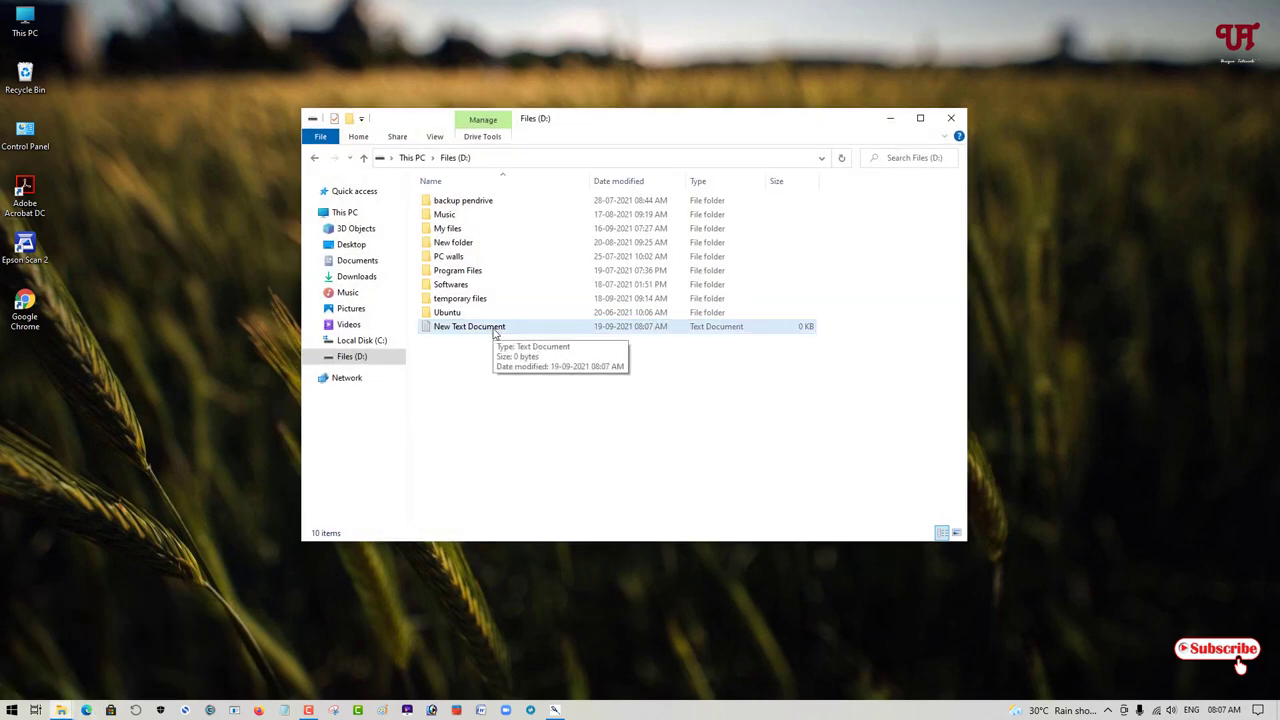
Delete New Text Document from D:\ so the watcher logs its $RECYCLE.BIN entry.
right_click(468, 326)
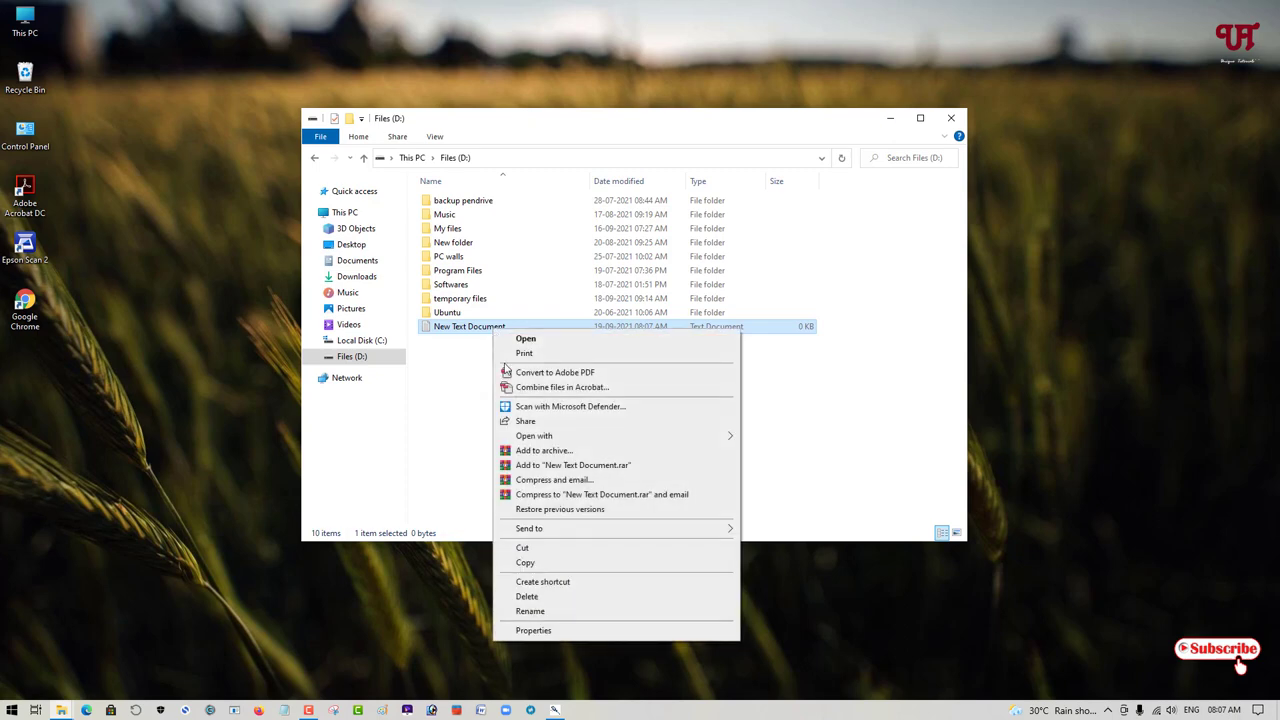
click(526, 596)
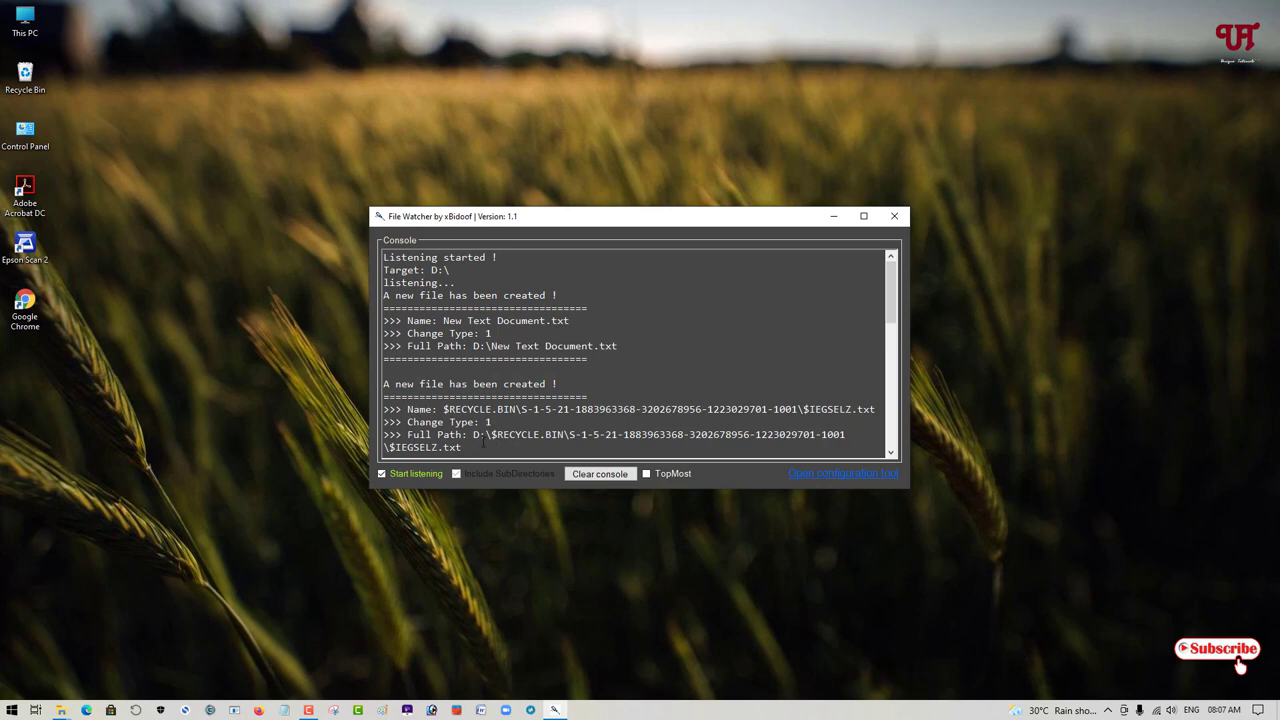
mouse_move(508, 560)
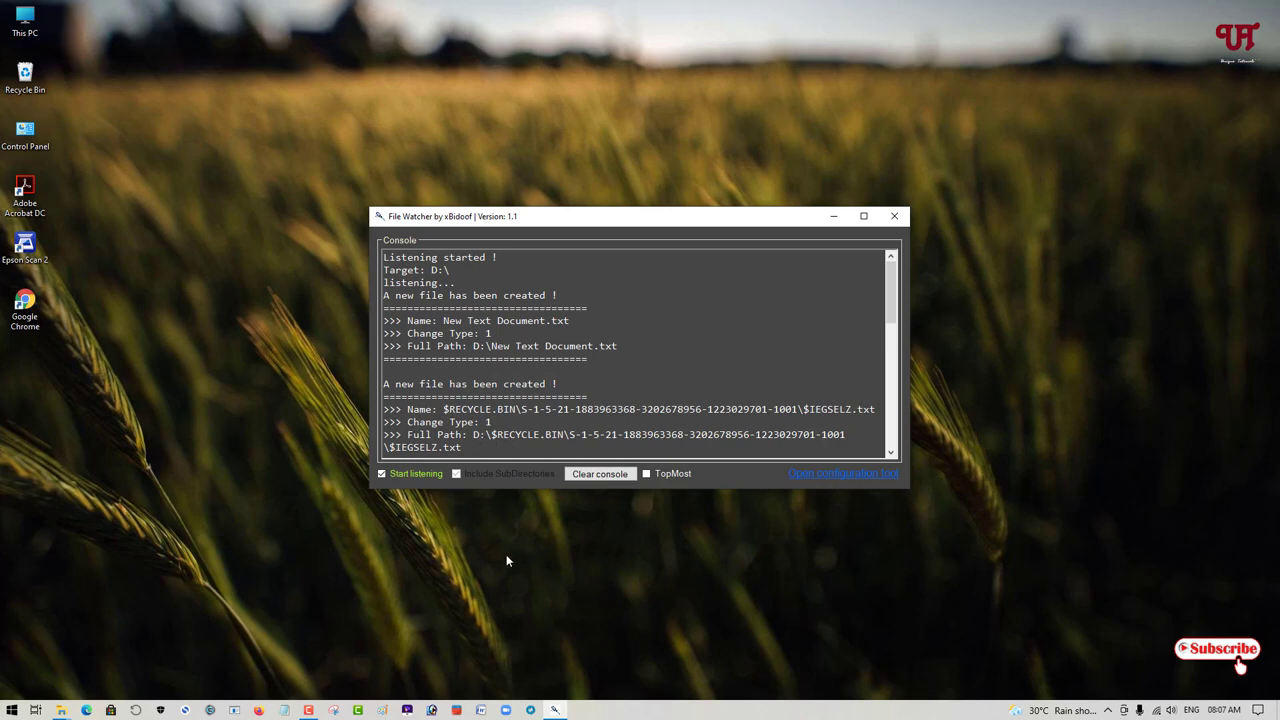
mouse_move(522, 556)
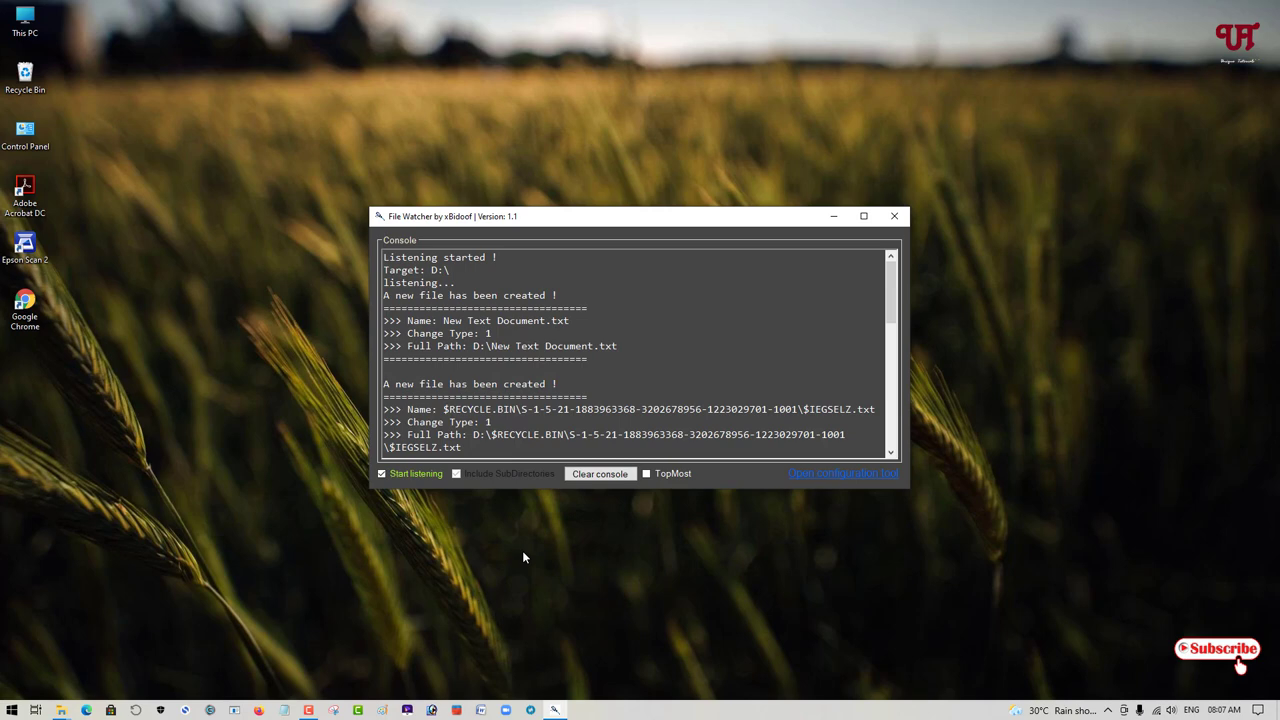
mouse_move(844, 240)
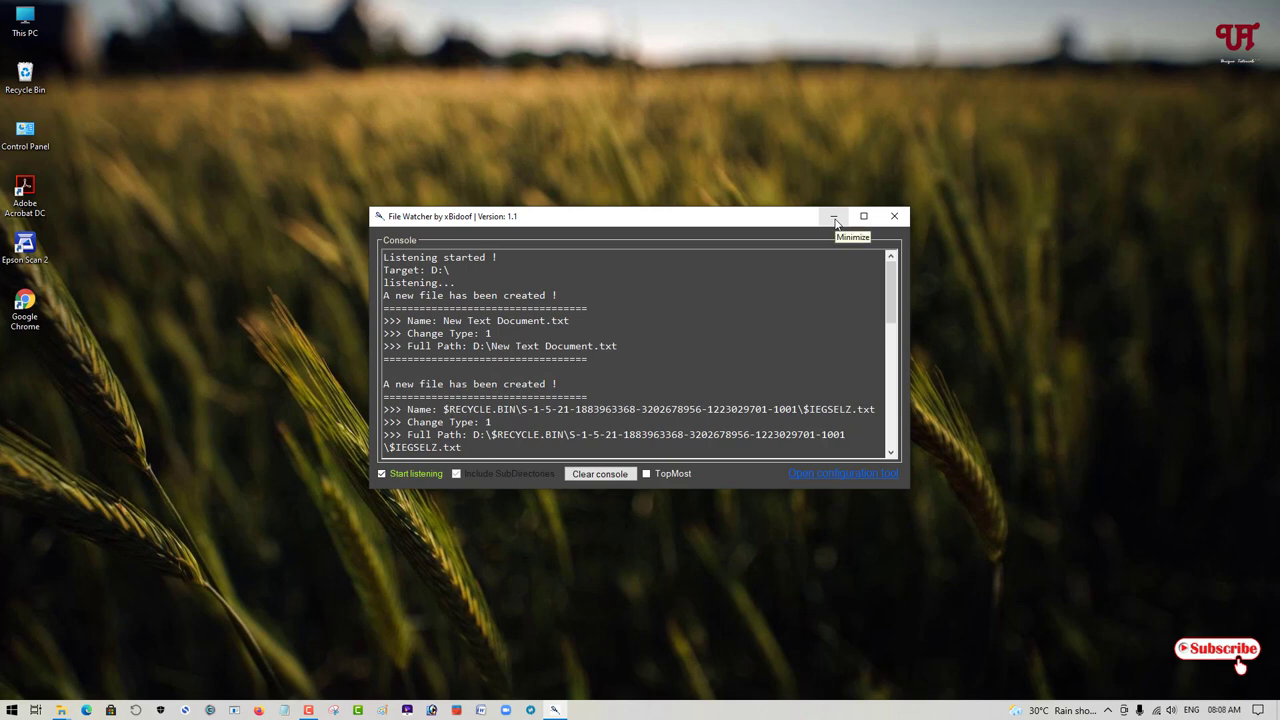
mouse_move(836, 216)
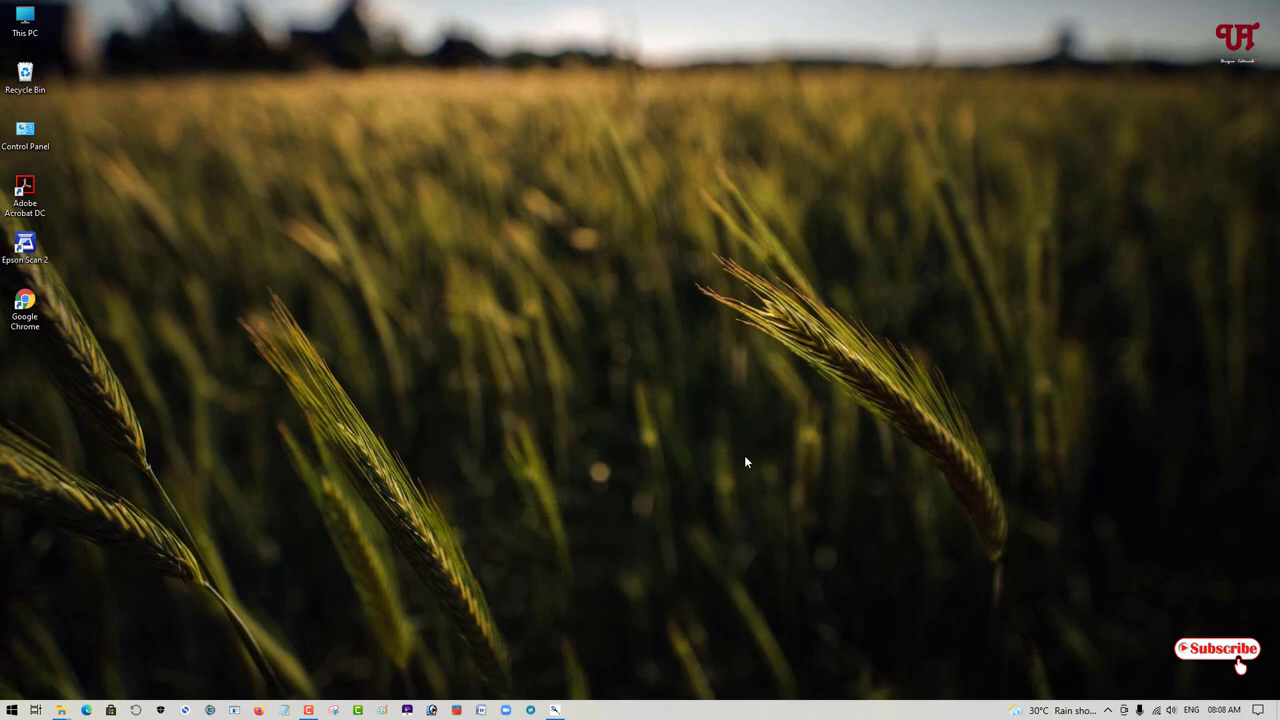
Run shell:startup from the Win+R box to open the Startup folder.
key(win+r)
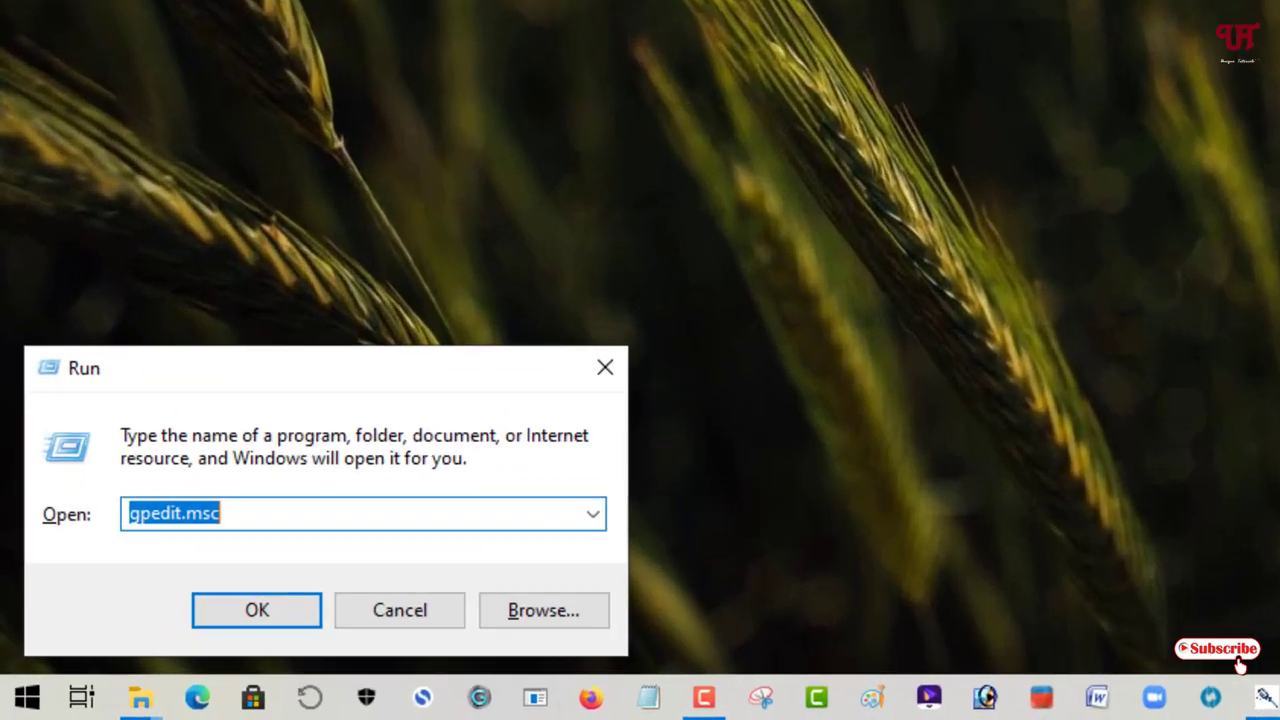
text(s)
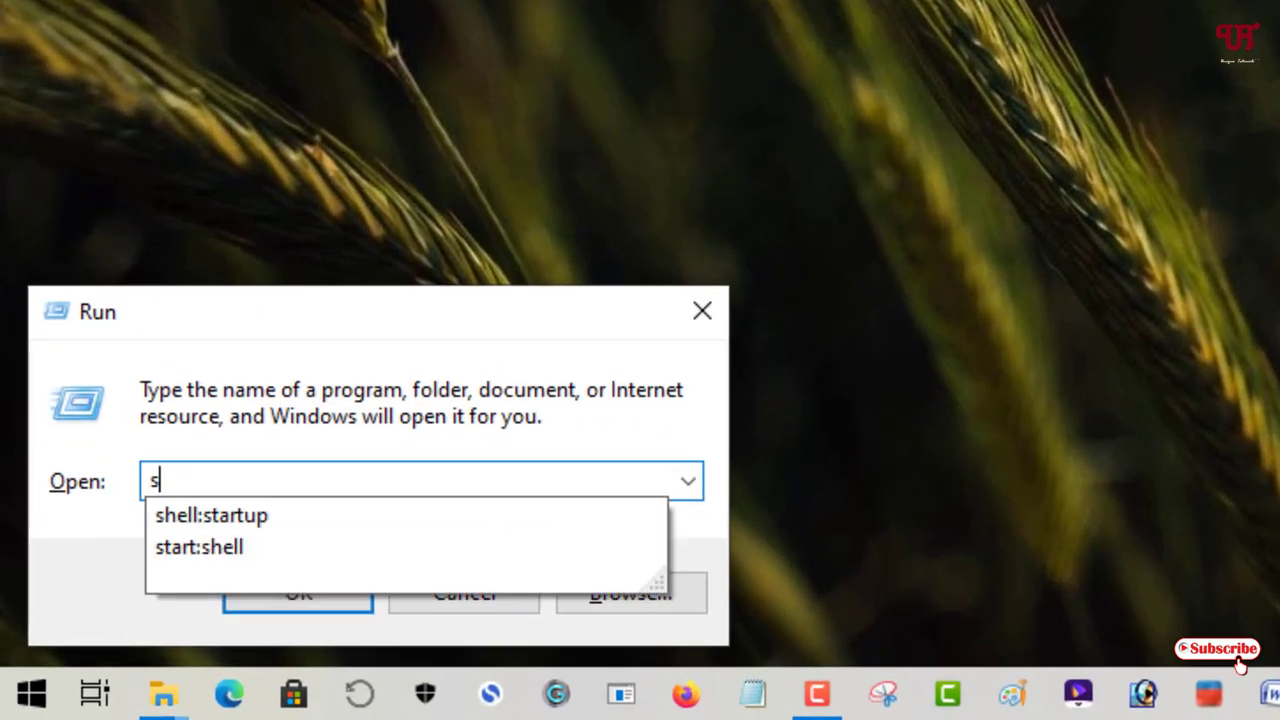
text(h)
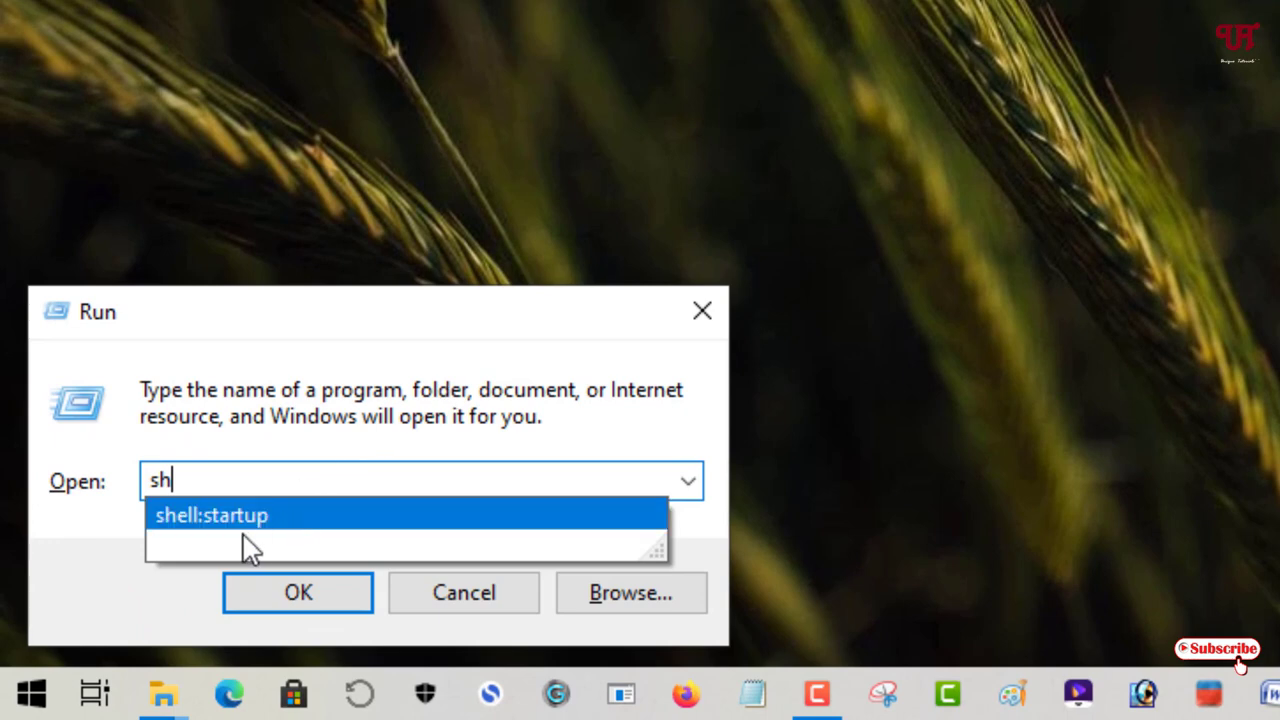
mouse_move(236, 544)
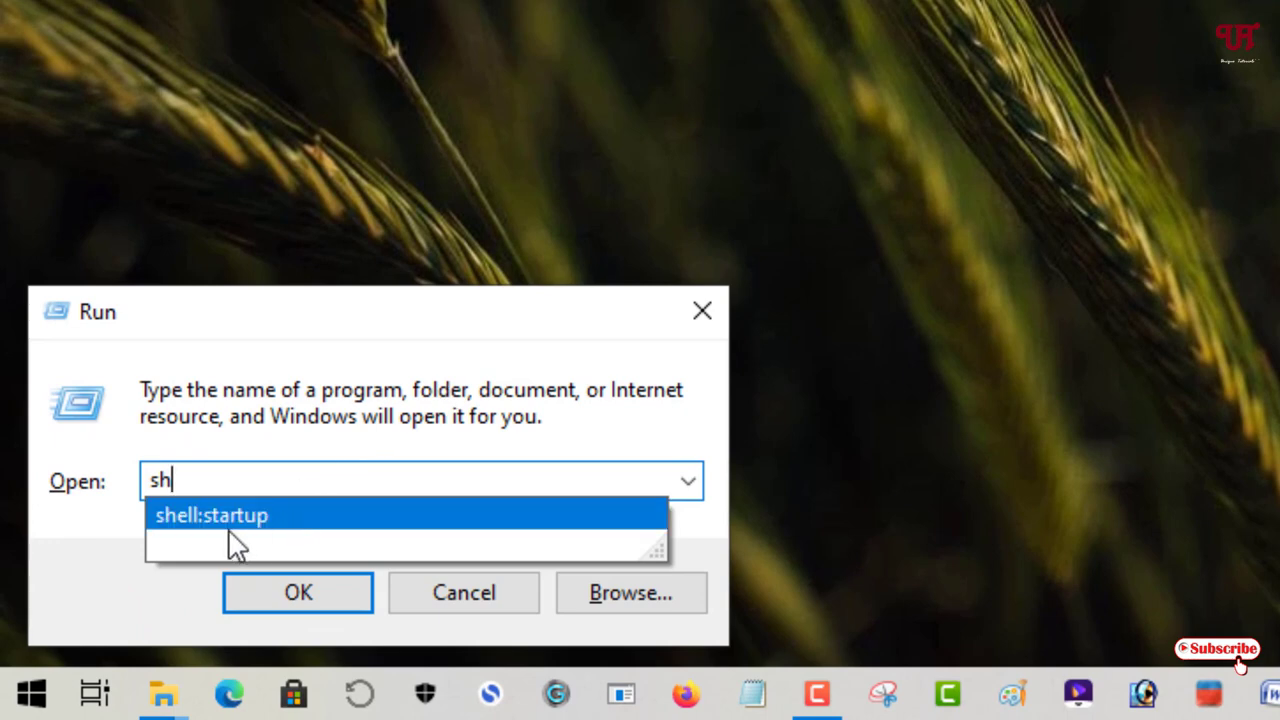
click(210, 514)
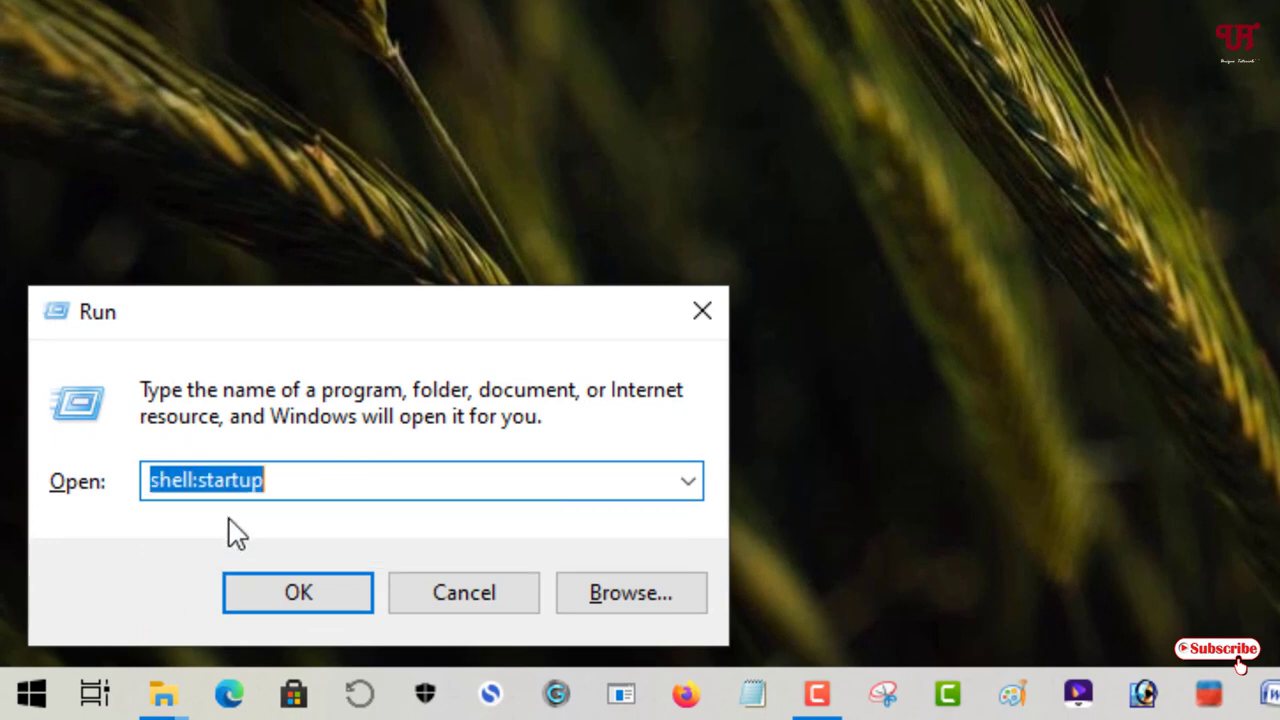
mouse_move(228, 512)
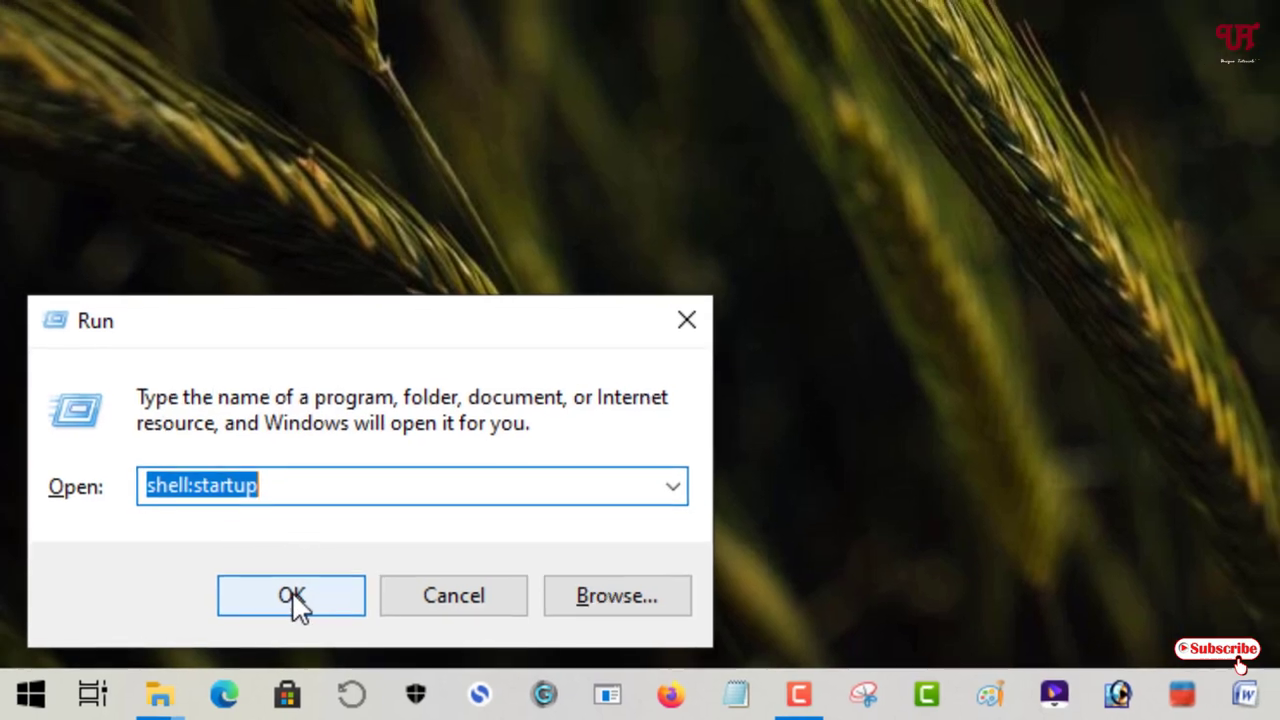
click(292, 596)
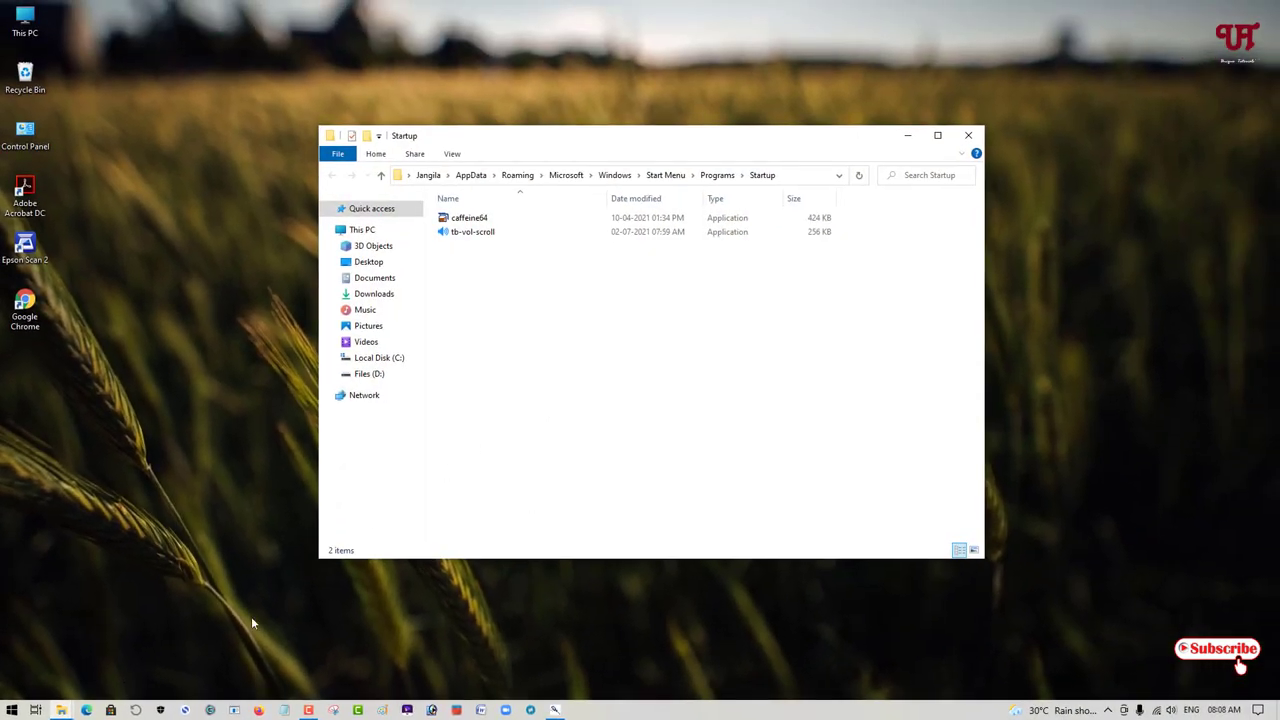
mouse_move(62, 710)
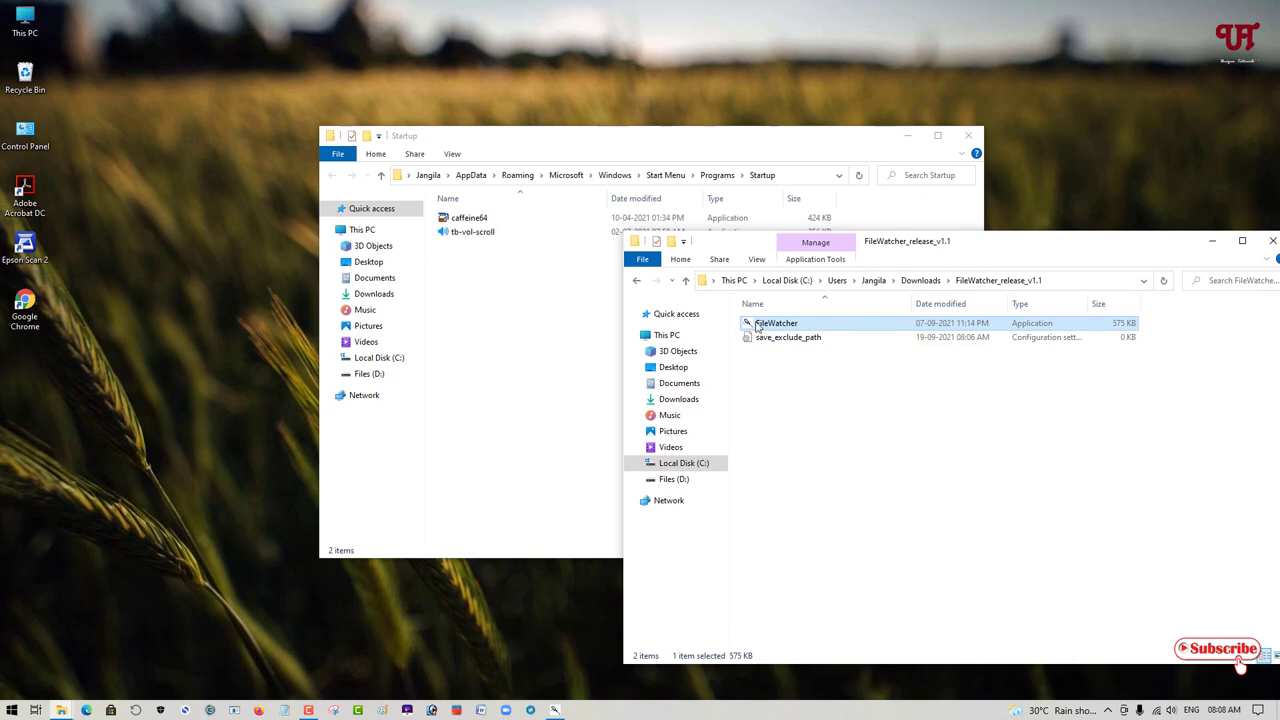
Copy the FileWatcher application from the release folder into the Startup folder.
drag(776, 322, 532, 290)
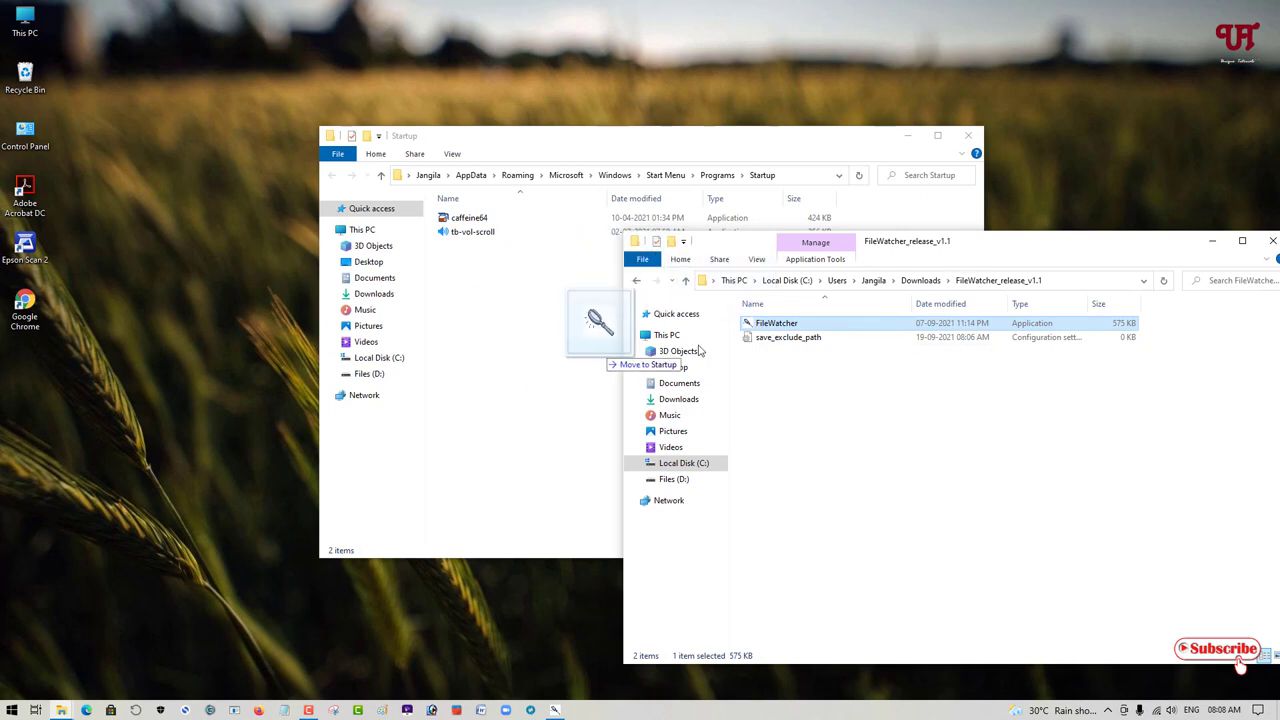
right_click(776, 322)
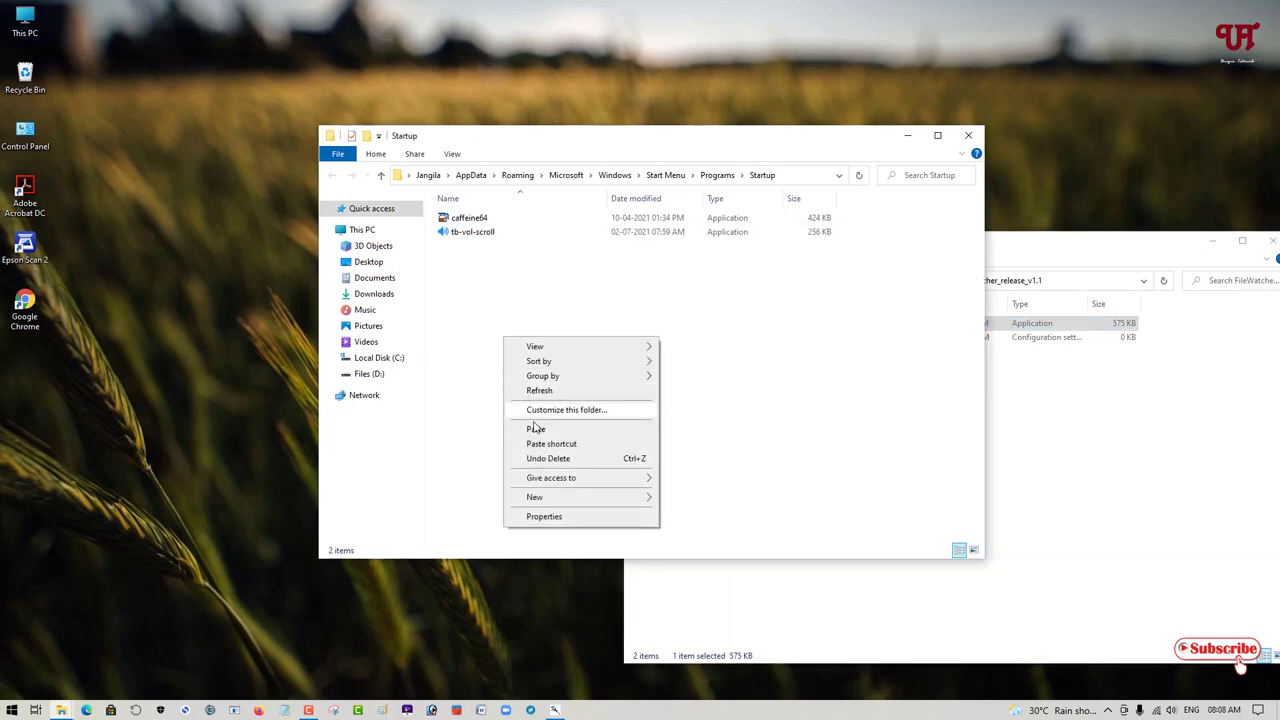
click(536, 428)
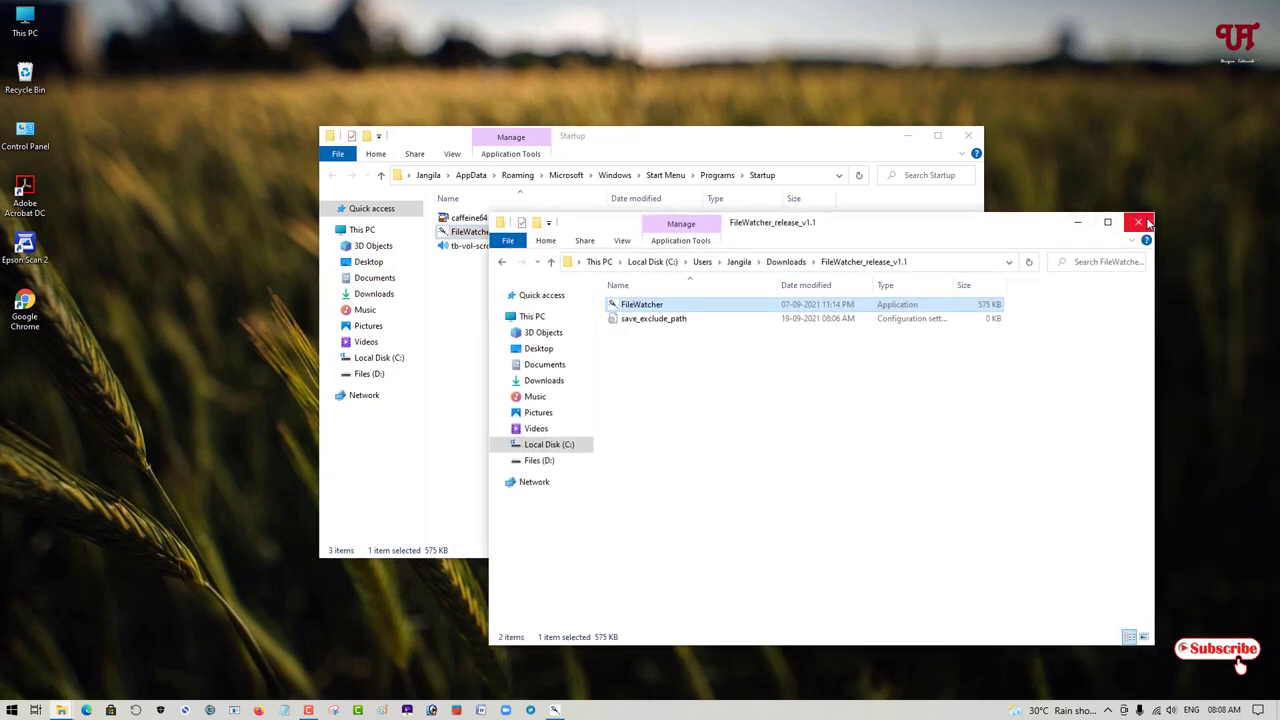
Close the release folder and Startup folder windows, leaving the desktop.
click(1140, 220)
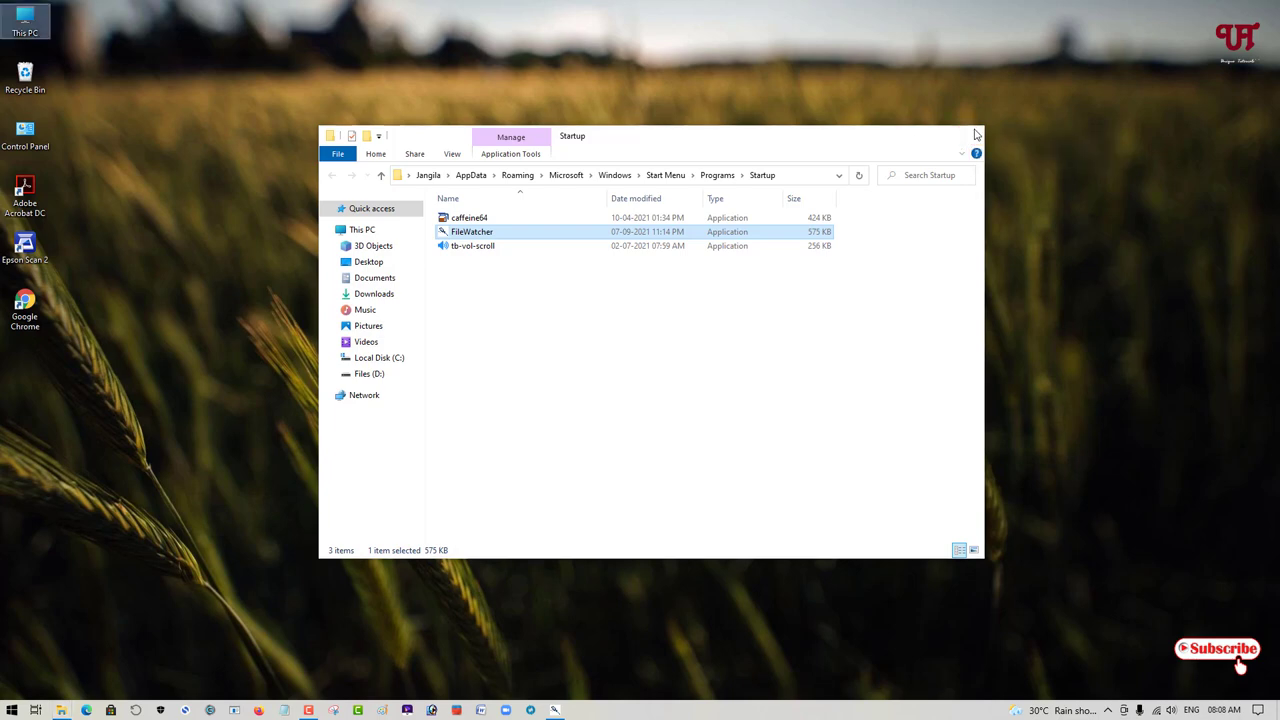
click(976, 136)
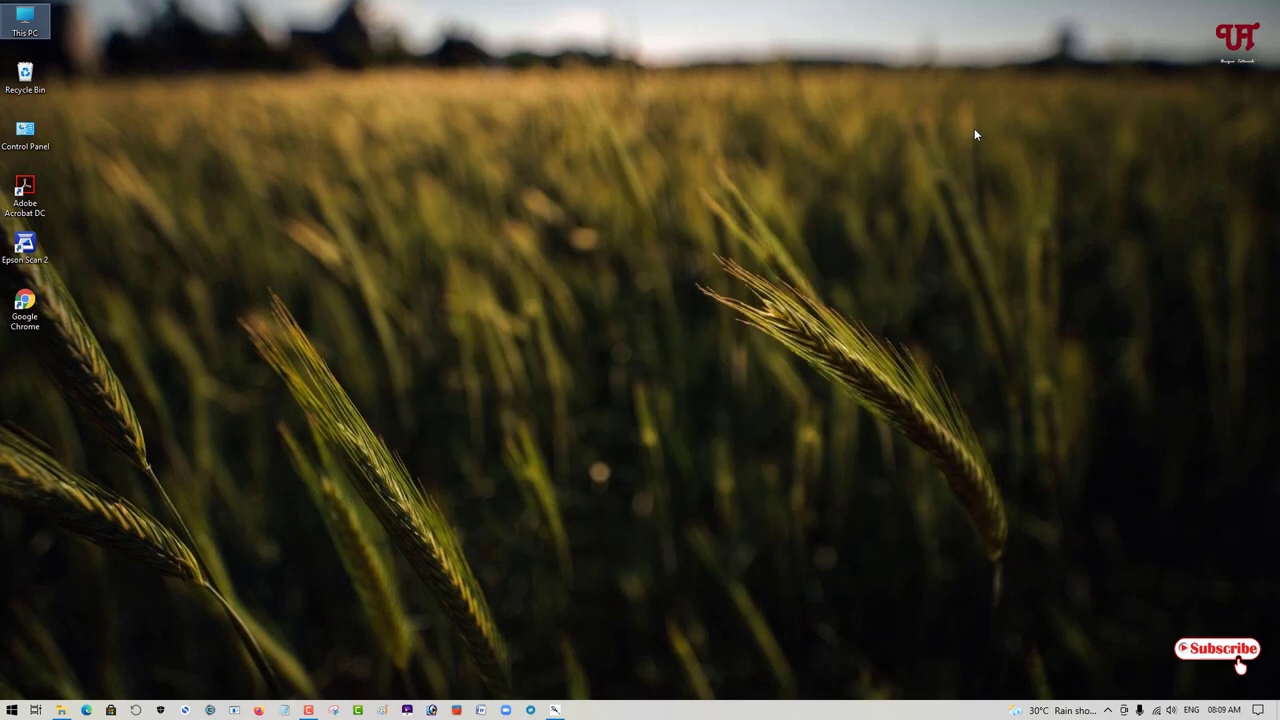
mouse_move(970, 256)
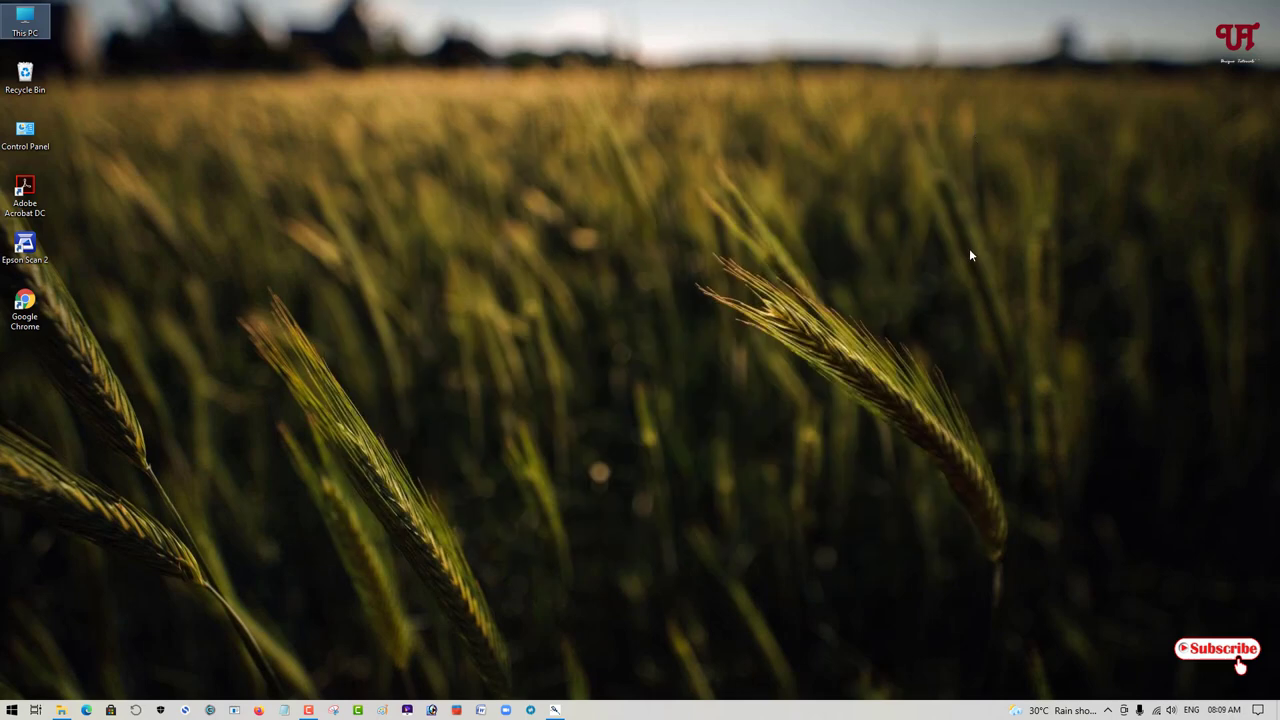